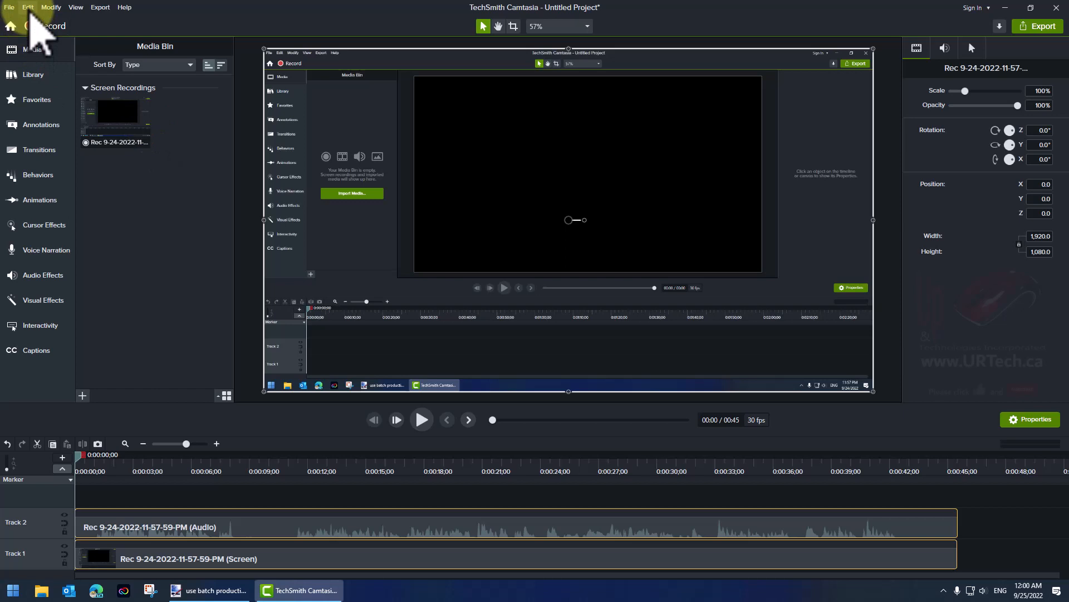
- Review hardware acceleration in Advanced preferences, choosing software-only mode, then cancel without saving
left_click(28, 7)
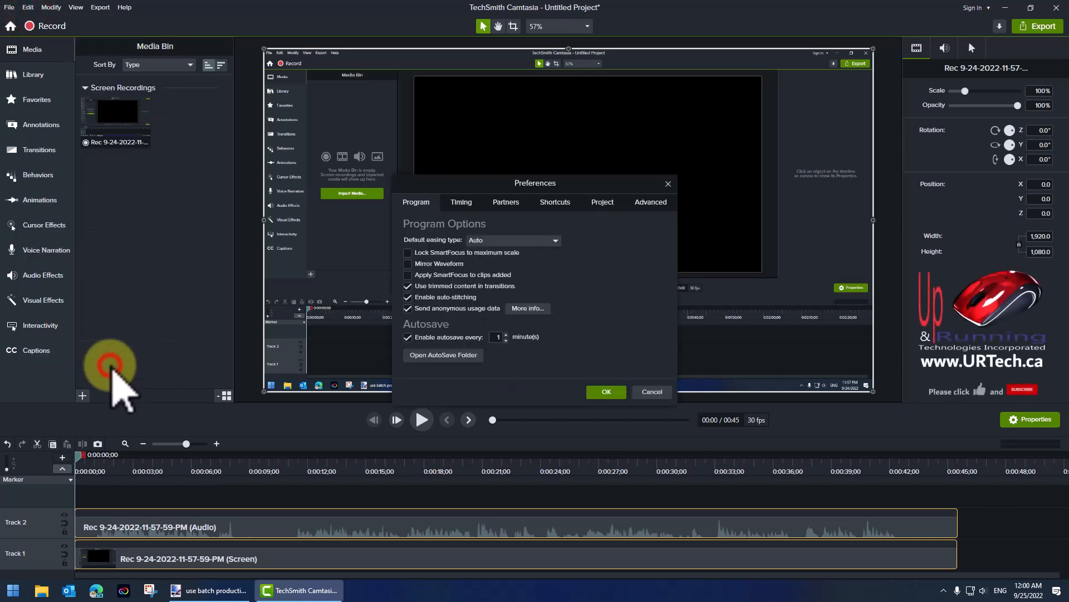
left_click(648, 201)
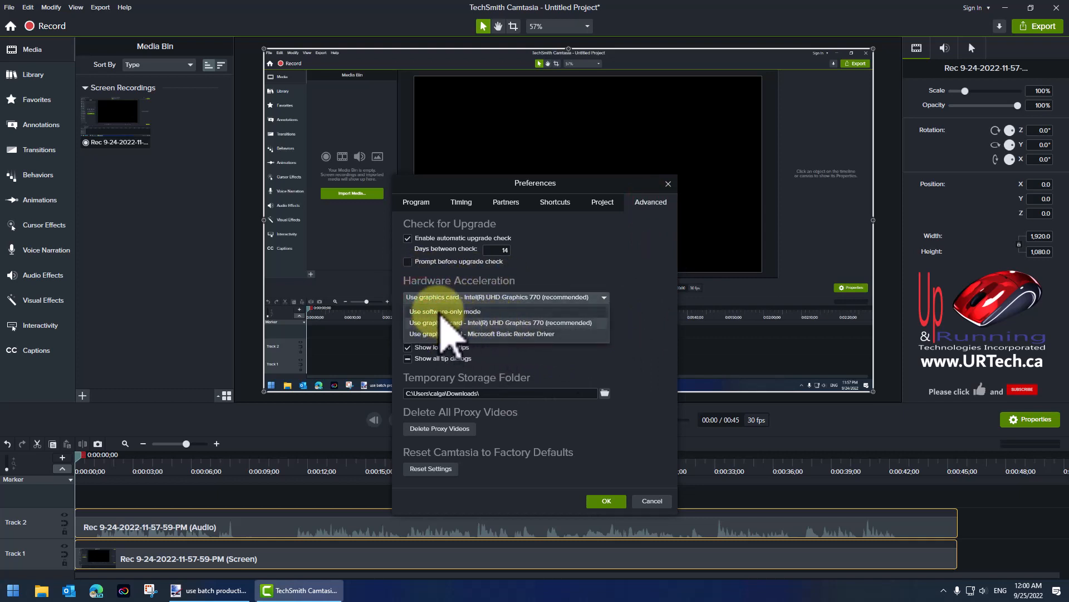
left_click(444, 311)
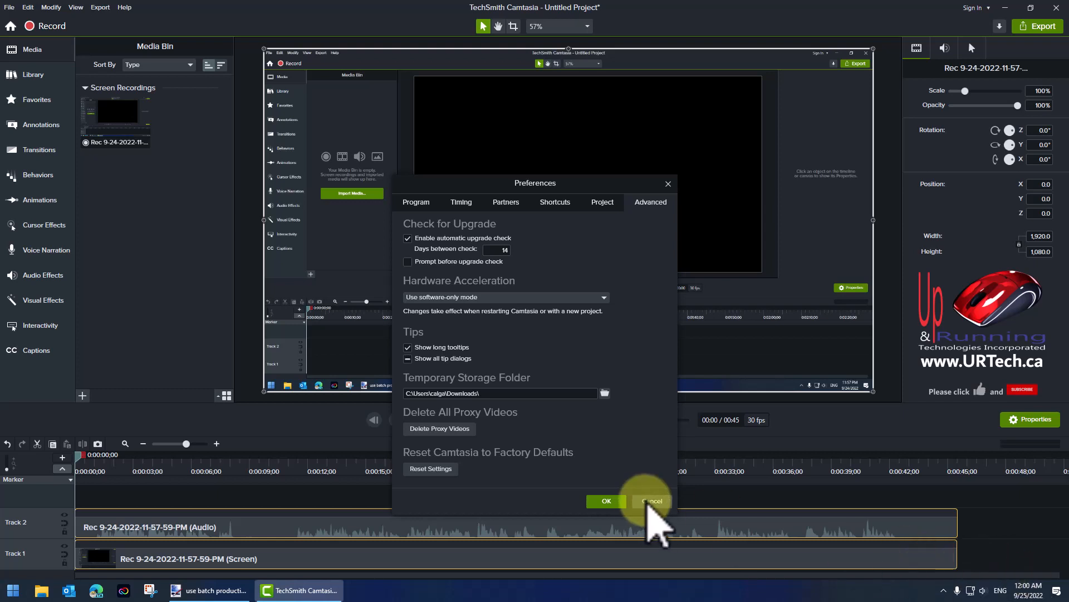
left_click(651, 500)
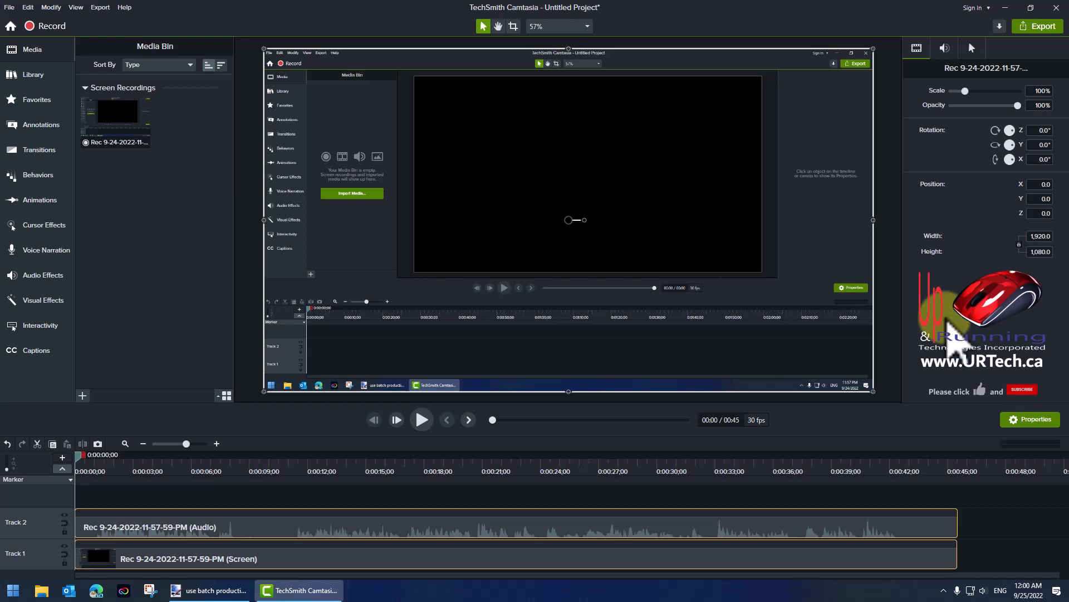
mouse_move(34, 31)
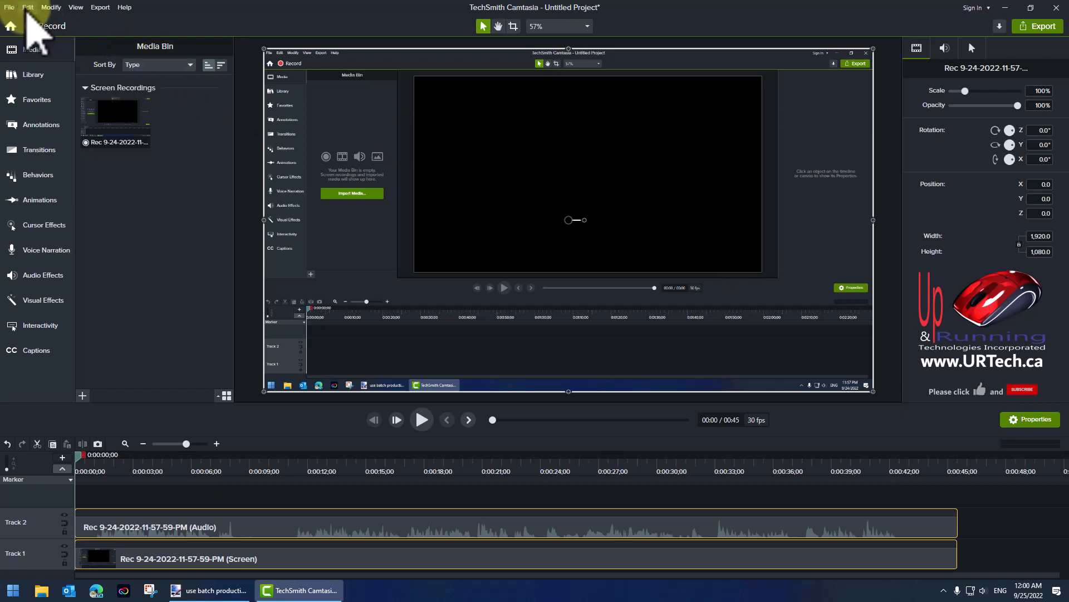
mouse_move(27, 31)
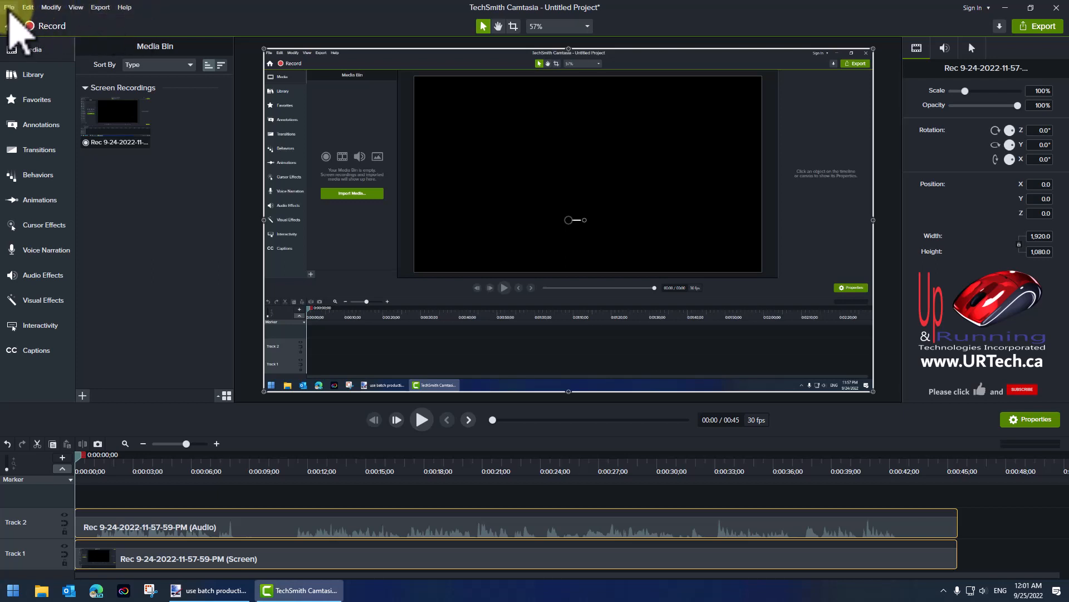
- Start a Batch Production from the File menu and cancel it
left_click(10, 7)
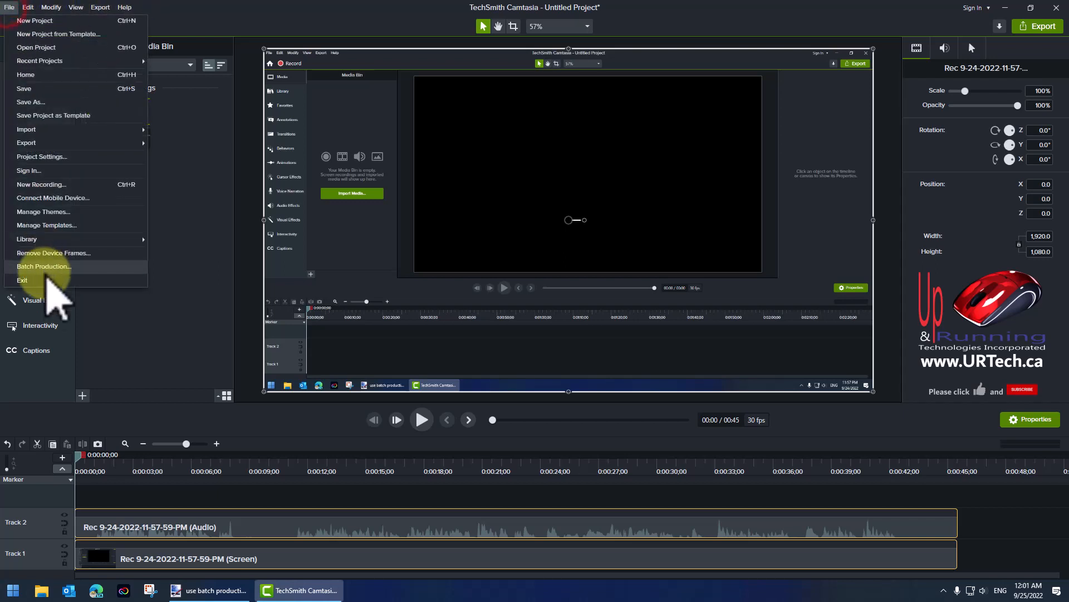
left_click(42, 266)
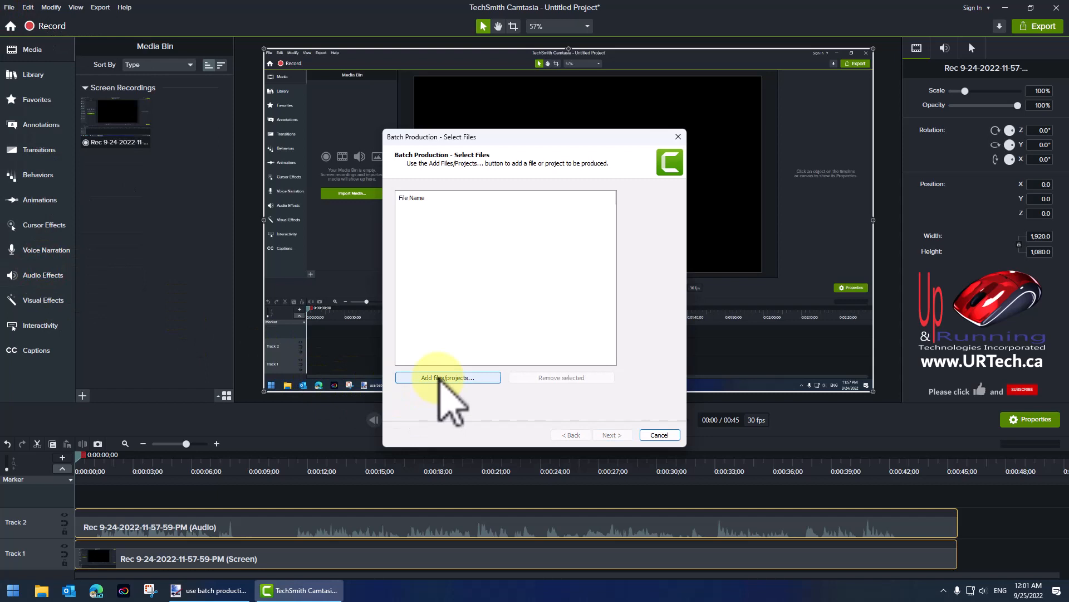
left_click(448, 377)
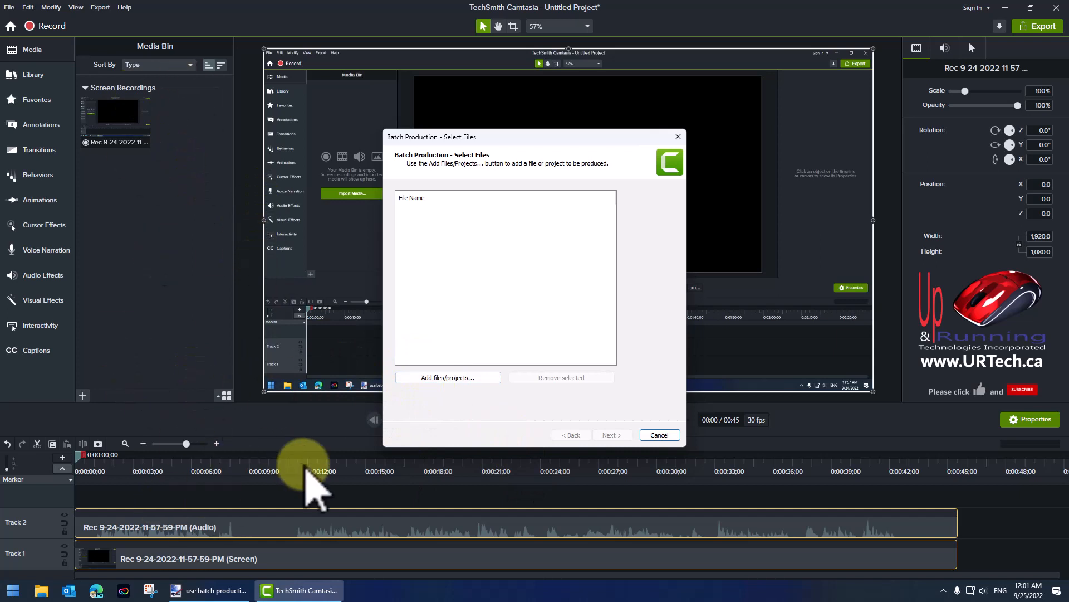
mouse_move(448, 378)
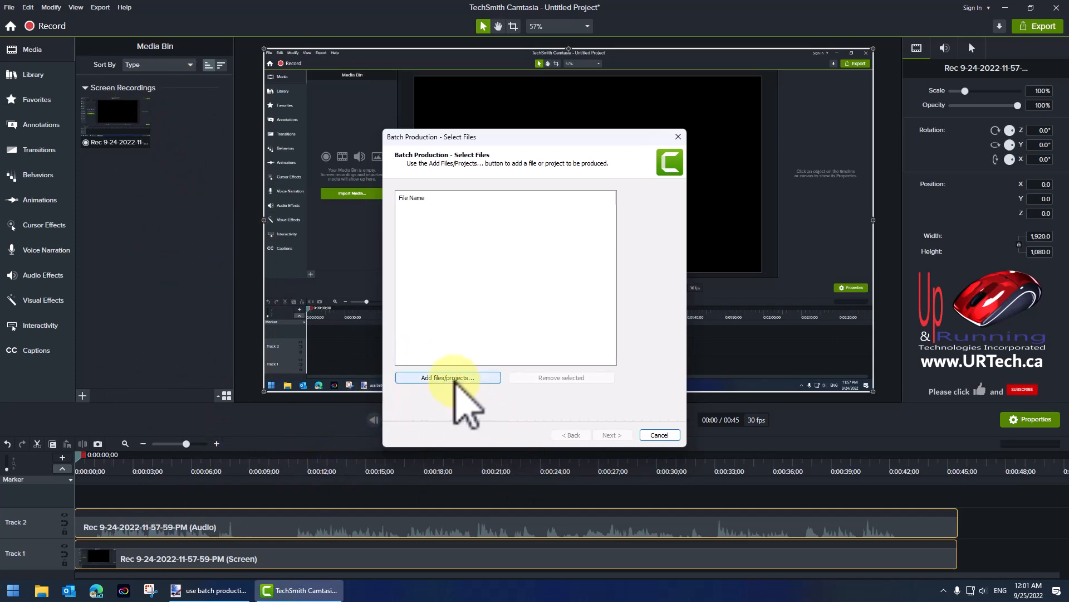
mouse_move(649, 463)
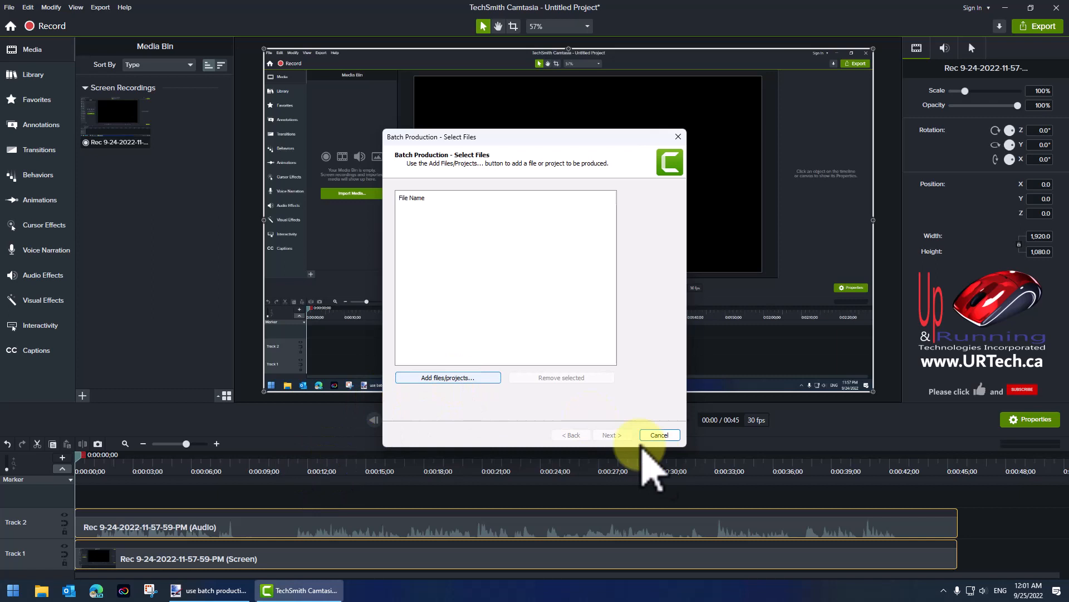
left_click(658, 435)
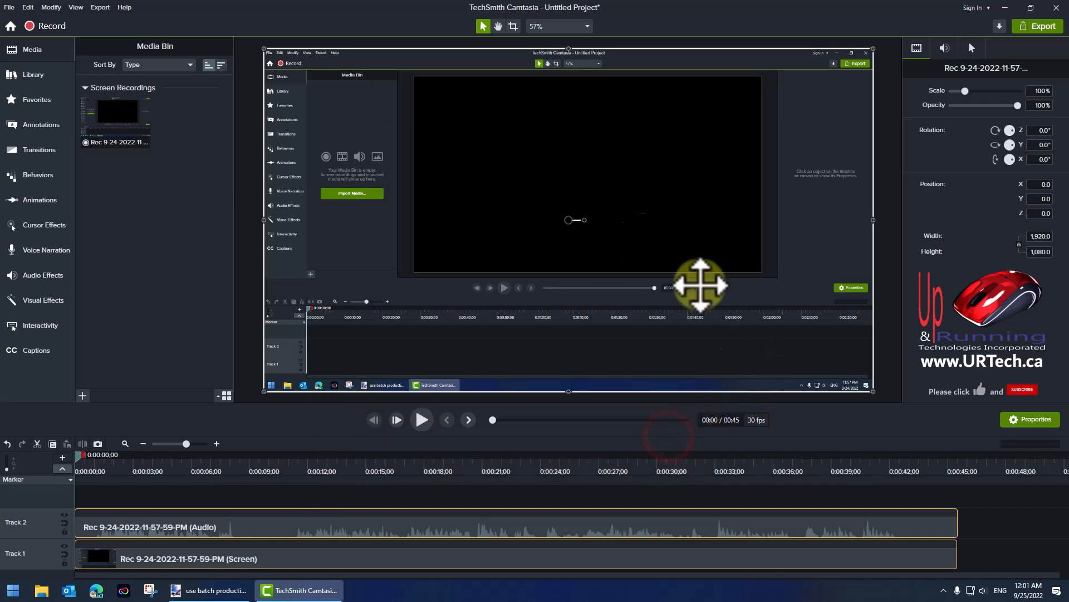
- Start a Legacy Local File export to bring up the Production Wizard
left_click(99, 7)
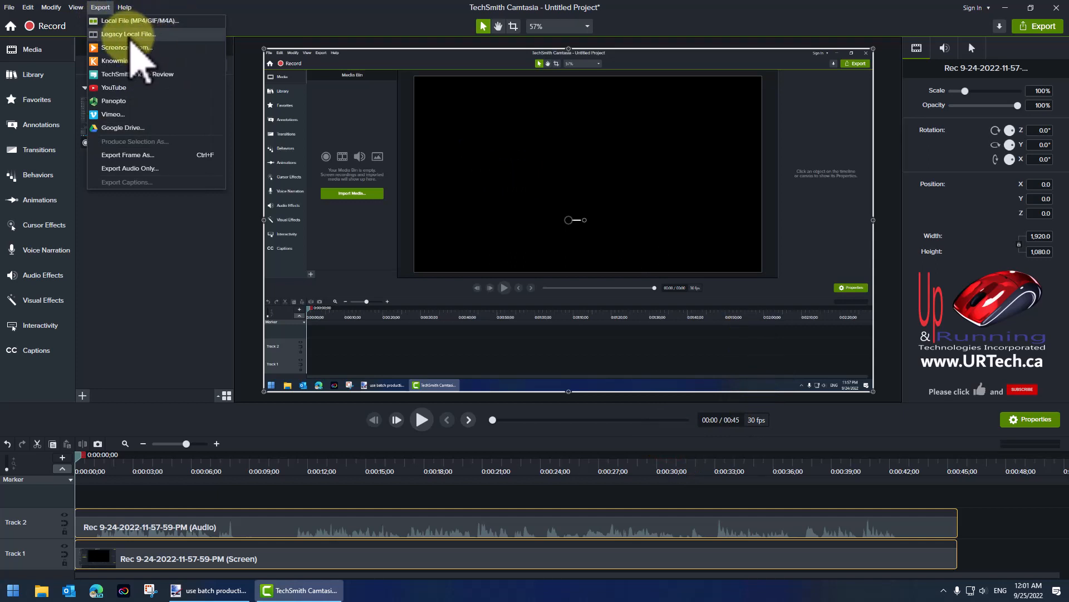
left_click(128, 34)
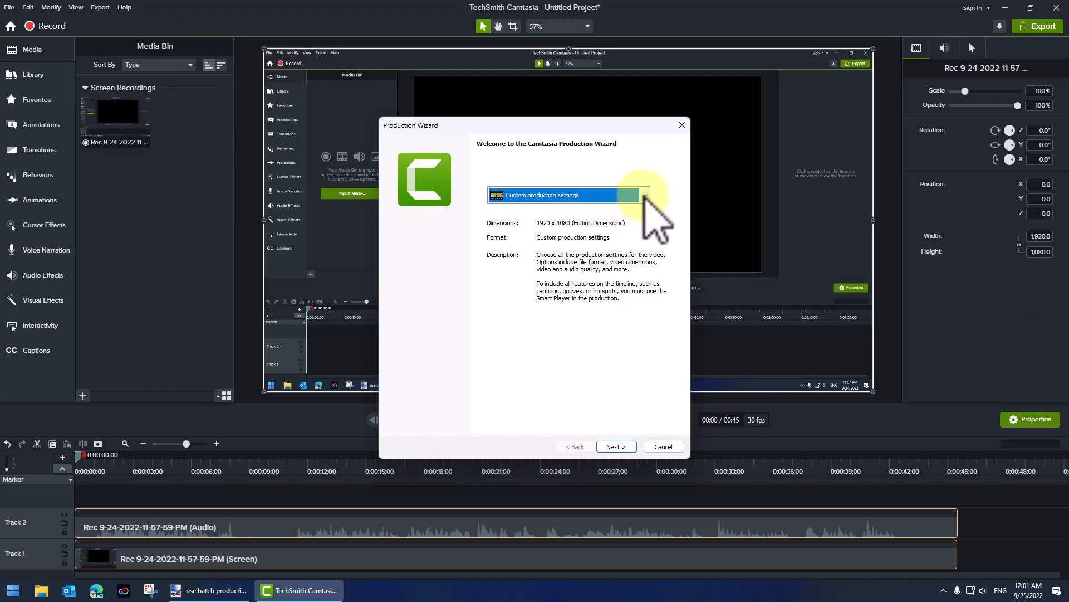
mouse_move(695, 225)
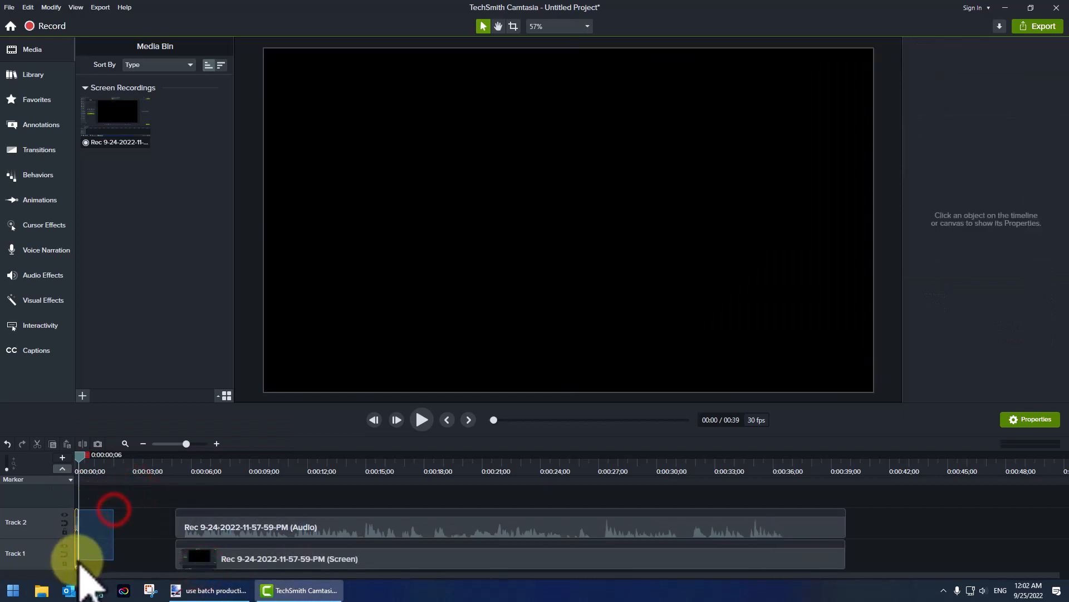
left_click(96, 536)
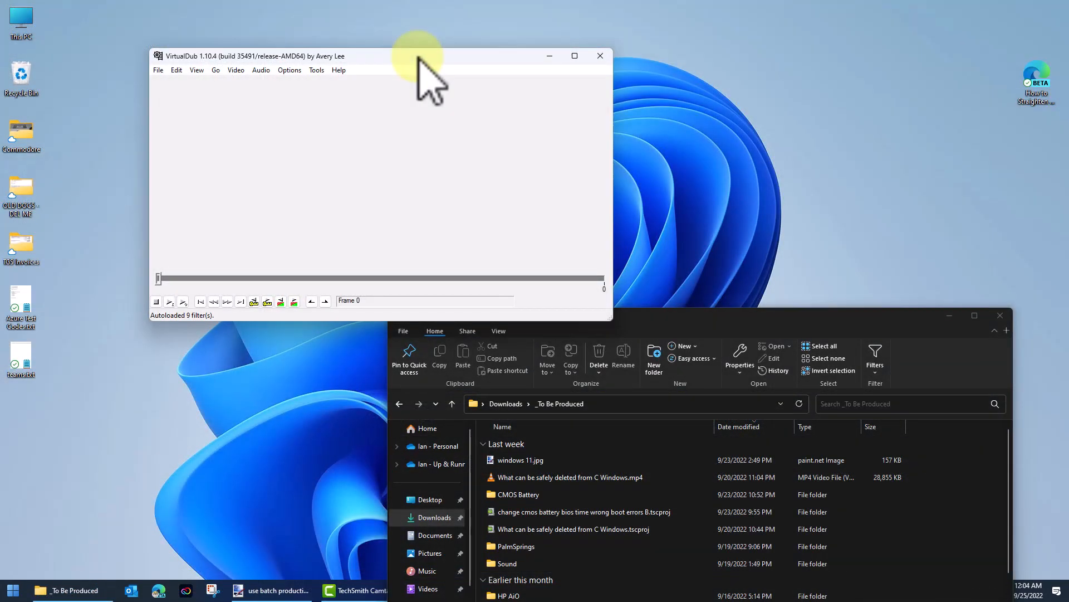
- Load the MP4 in VirtualDub and set video compression to the Xvid MPEG-4 Codec
left_click_drag(420, 56, 379, 62)
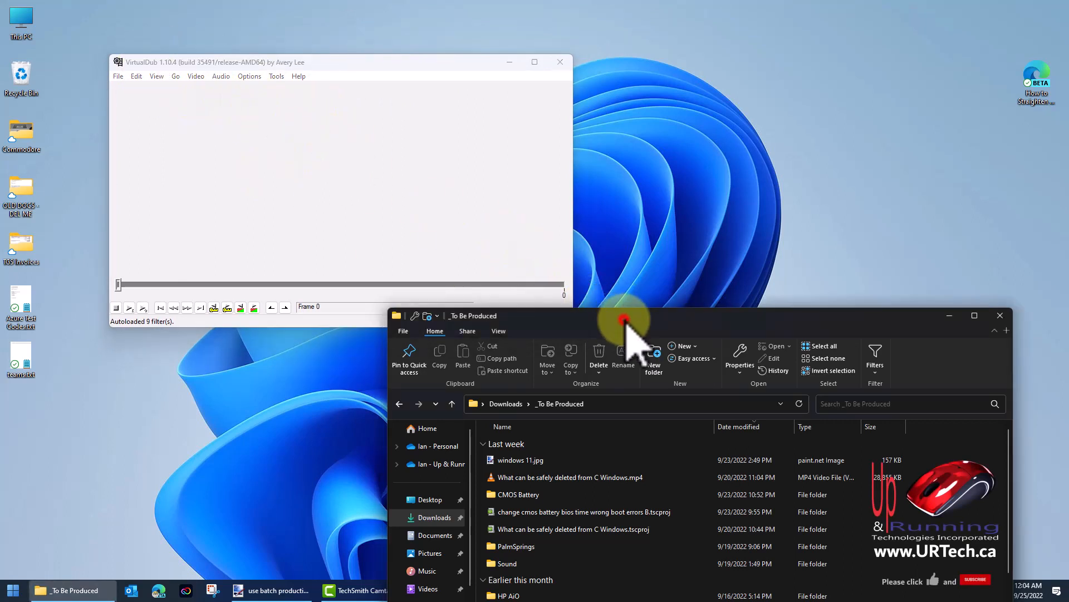
left_click(569, 477)
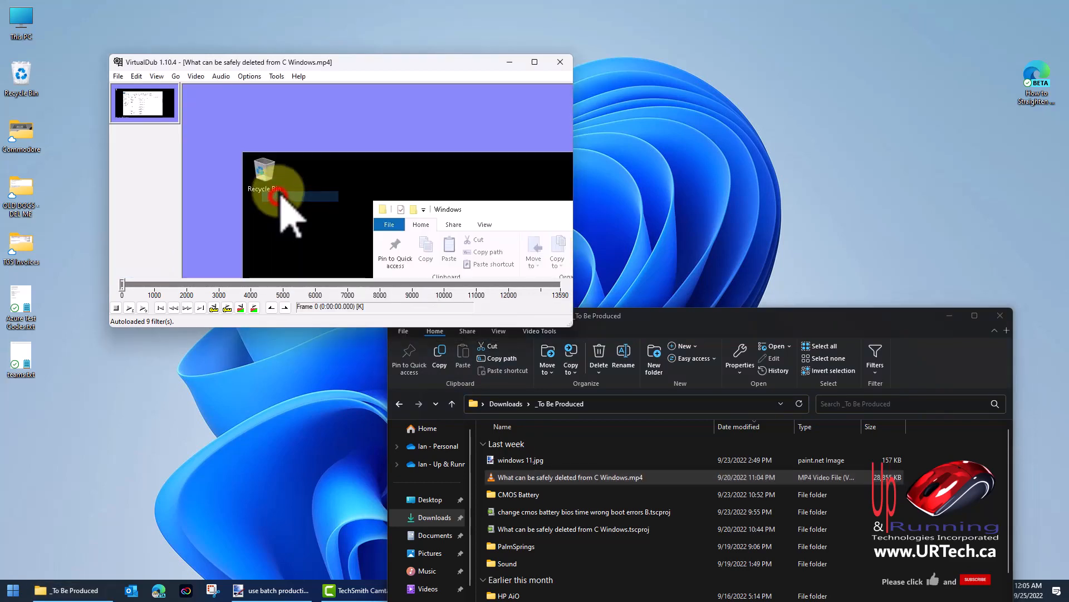
left_click(215, 103)
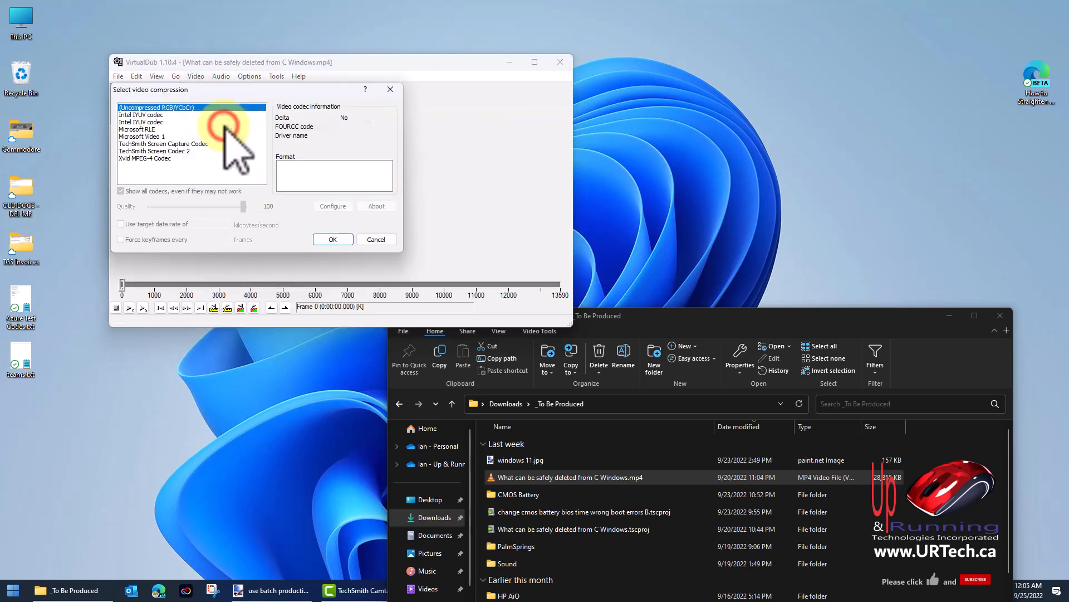
left_click(145, 157)
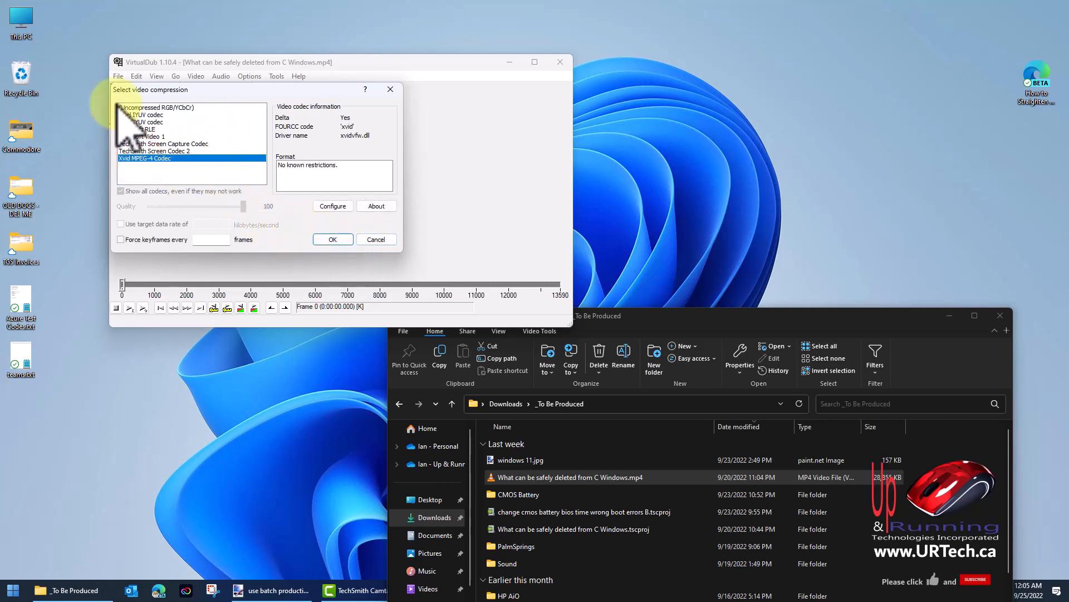
left_click(332, 238)
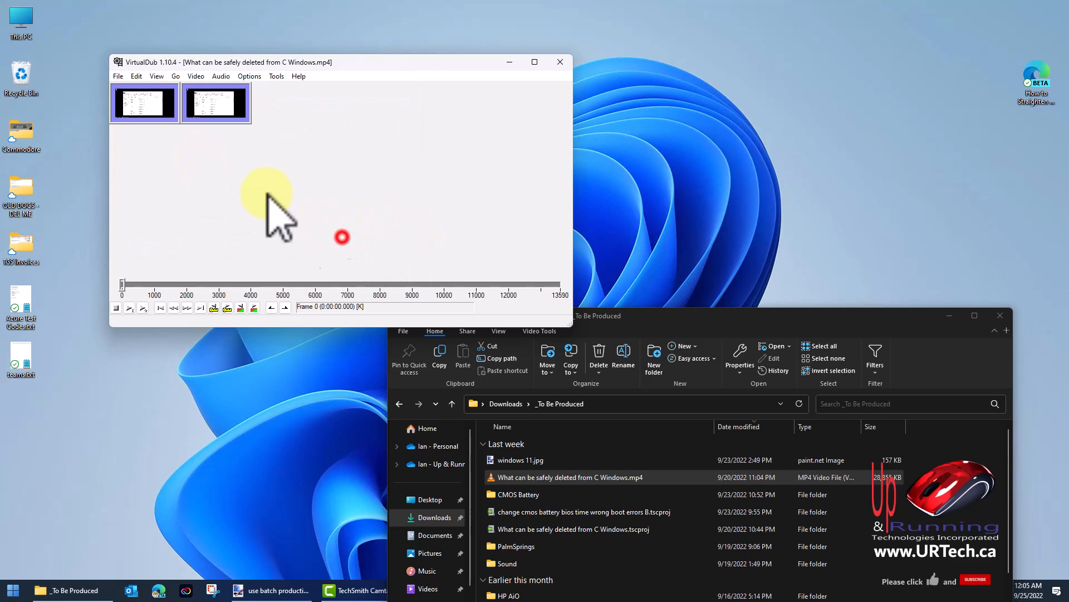
left_click(117, 76)
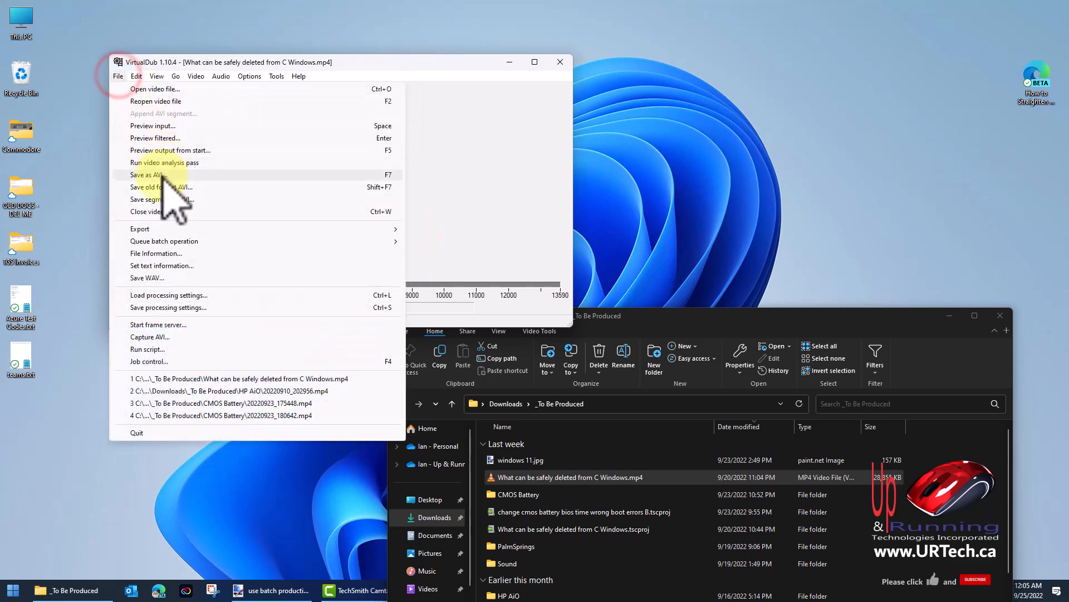
mouse_move(481, 211)
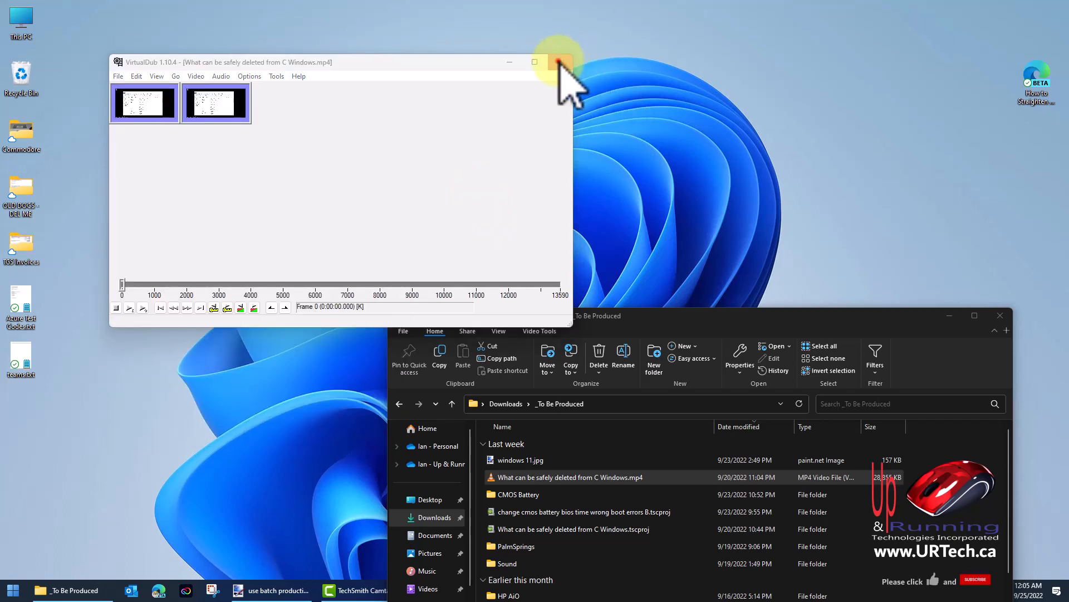
- Close VirtualDub and browse File Explorer into C:\Users\...\AppData
left_click(562, 62)
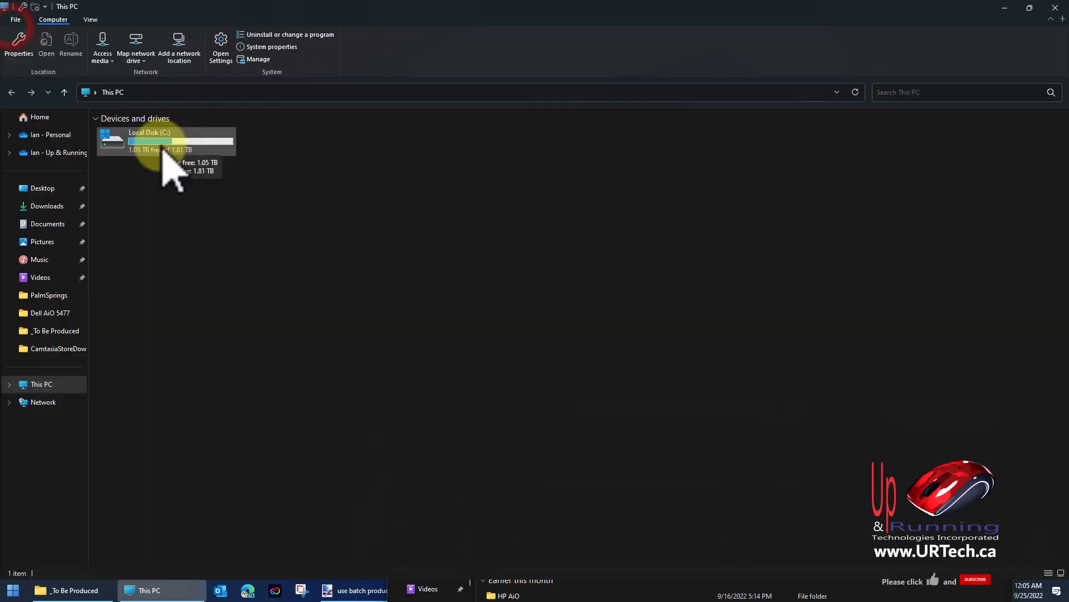
double_click(147, 140)
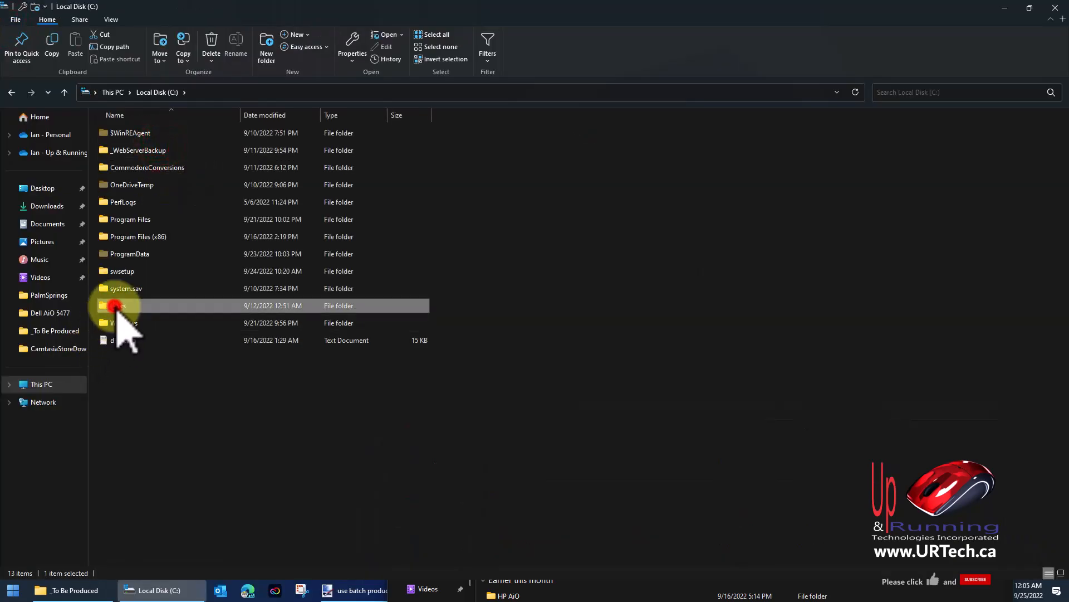
double_click(119, 305)
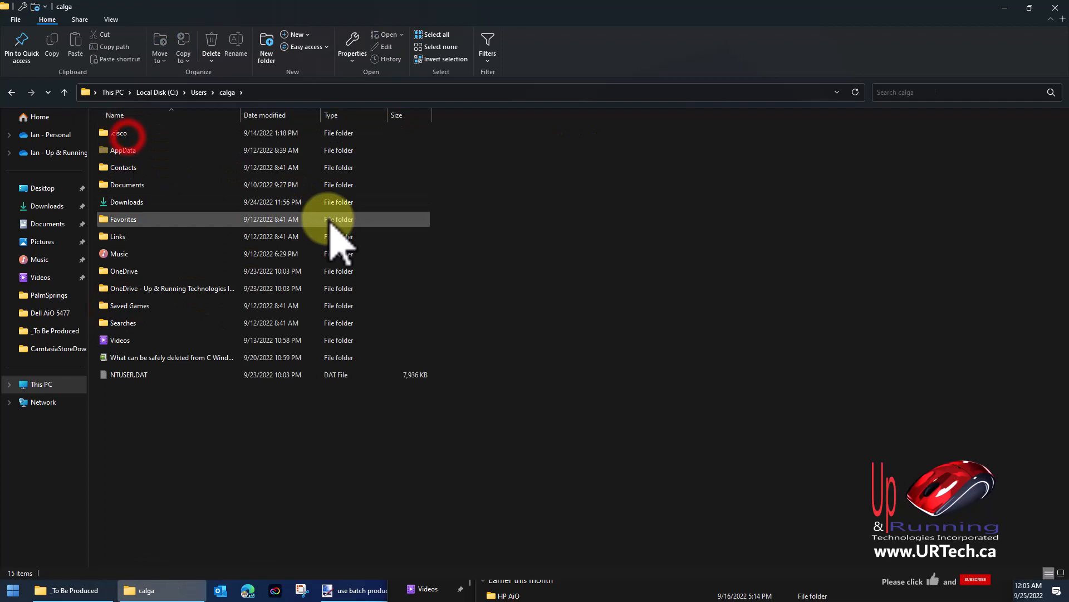
double_click(123, 150)
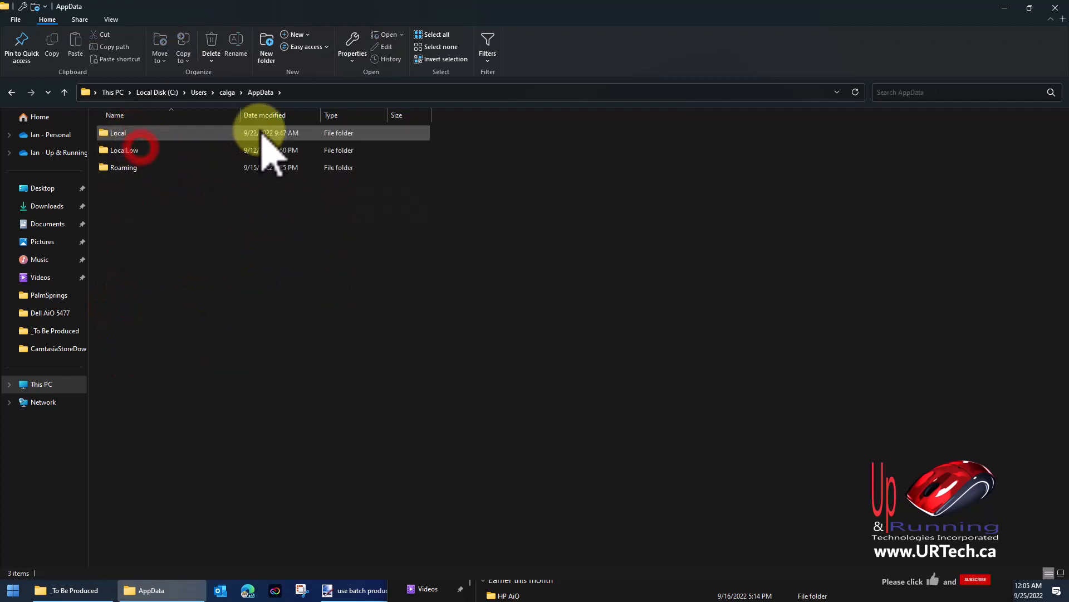
- Enable Hidden items in the View options and go into the Local folder
left_click(110, 19)
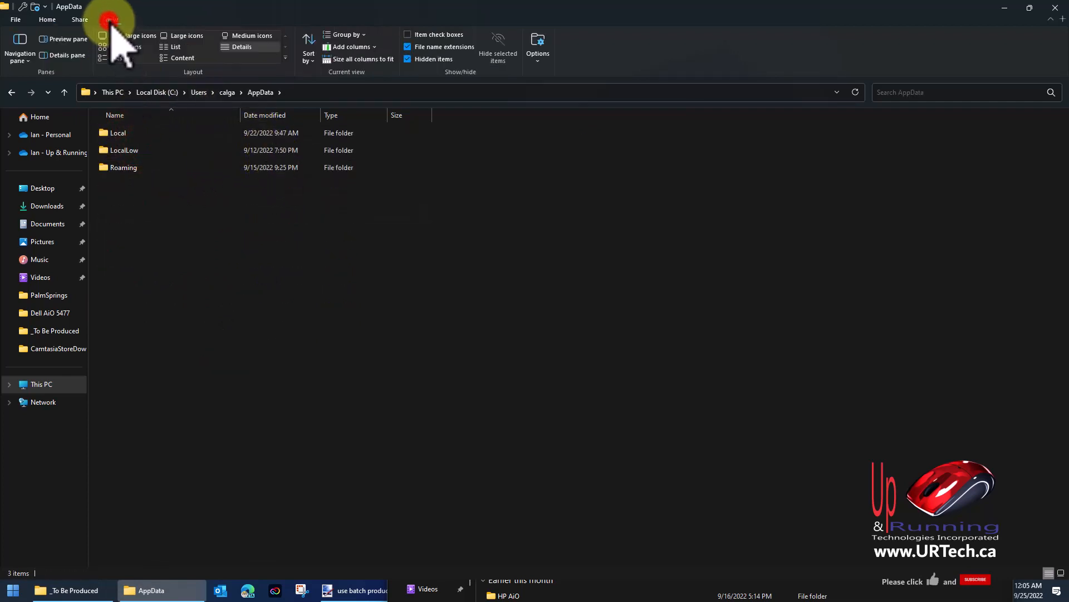
left_click(112, 19)
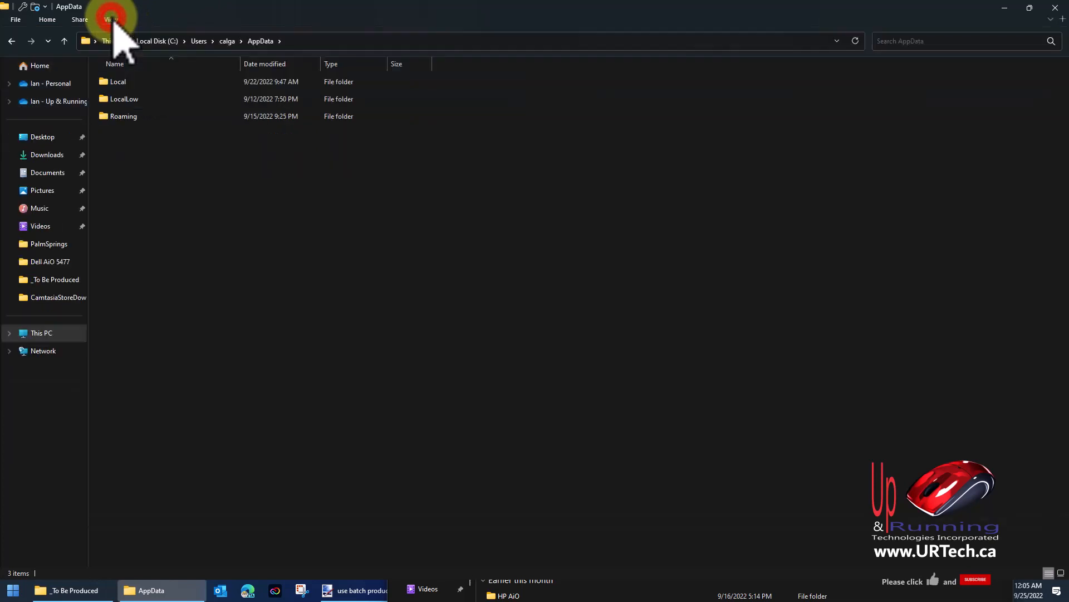
left_click(111, 19)
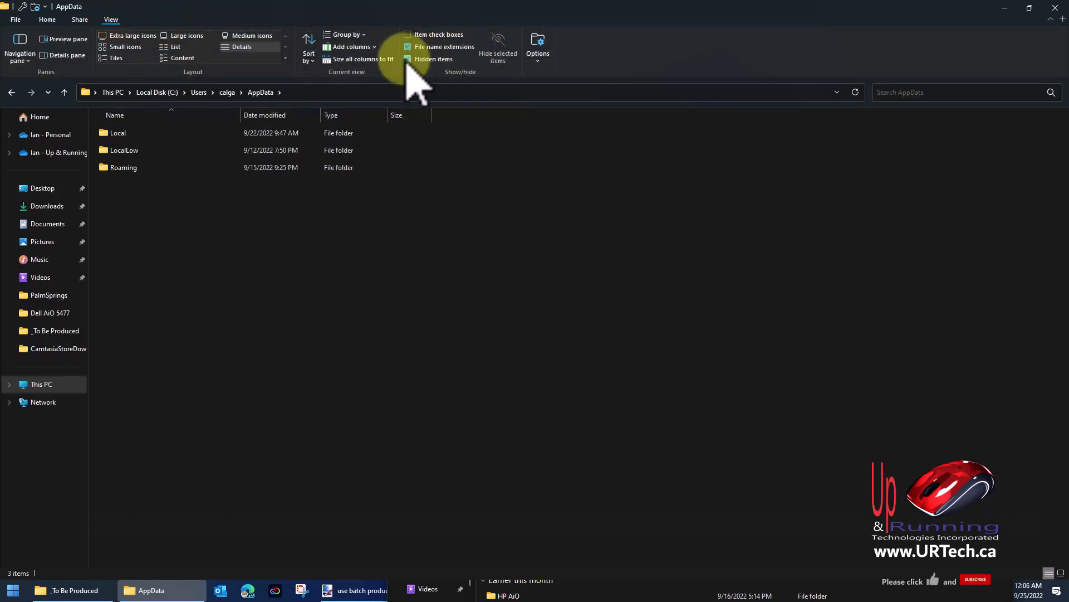
left_click(407, 59)
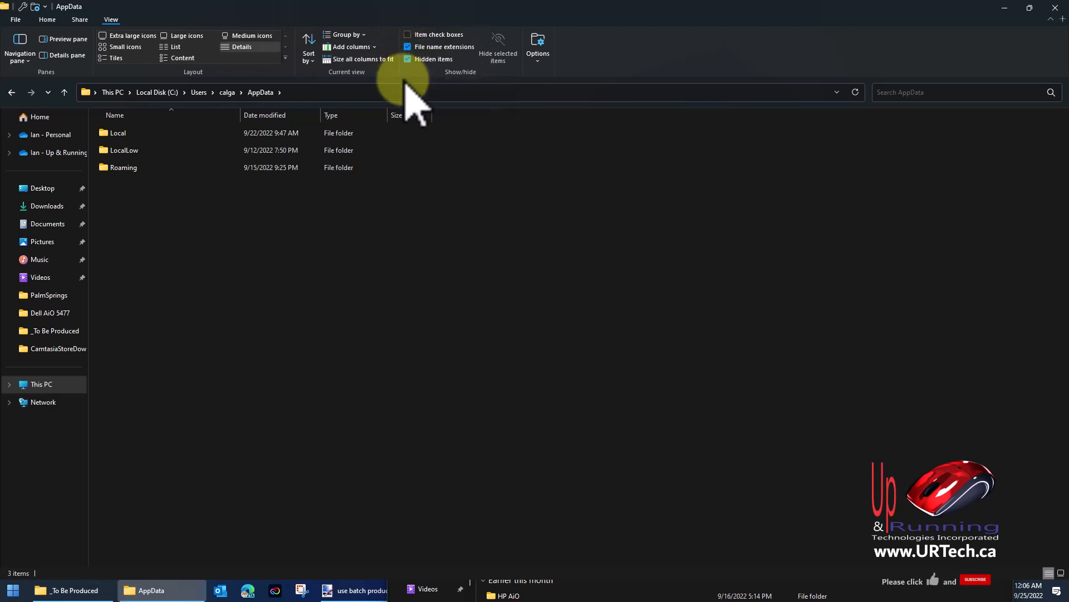
mouse_move(434, 59)
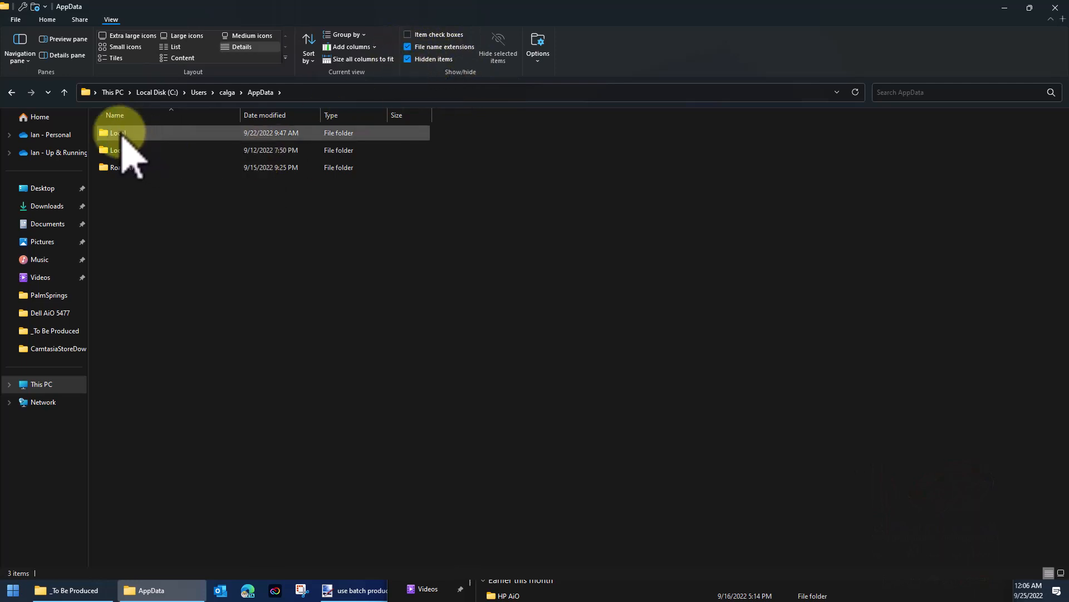
left_click(118, 132)
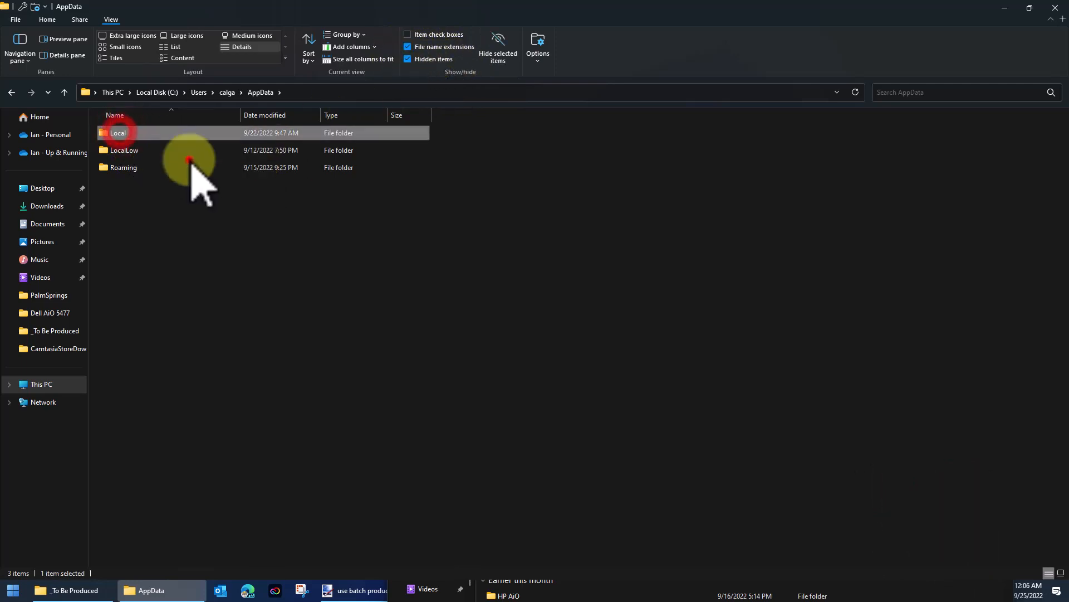
double_click(117, 132)
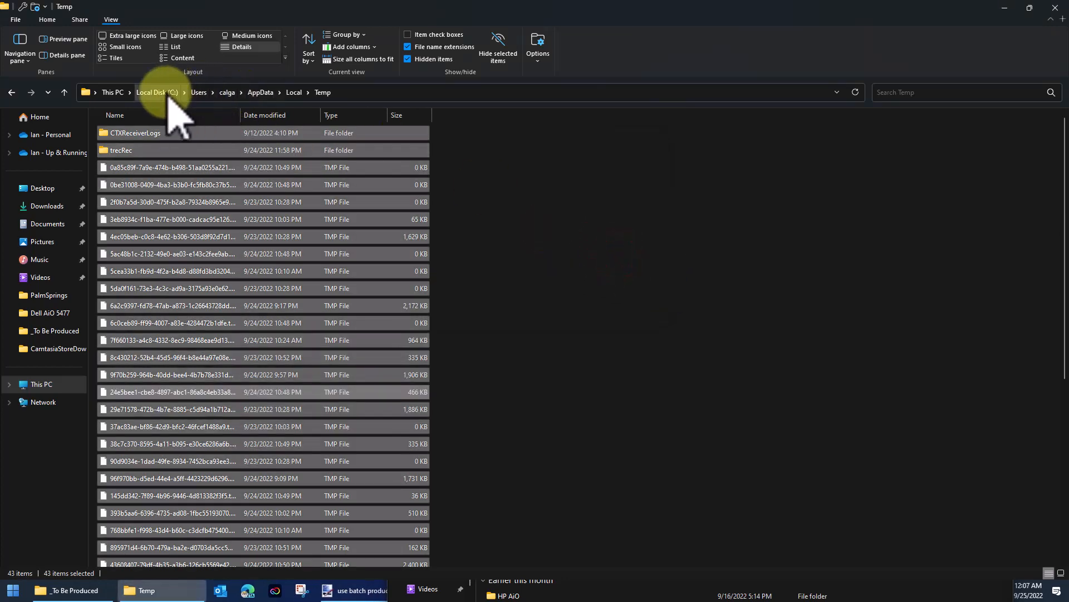
- Clear C:\Windows\Temp, retrying the in-use log file, then return to Camtasia
left_click(157, 93)
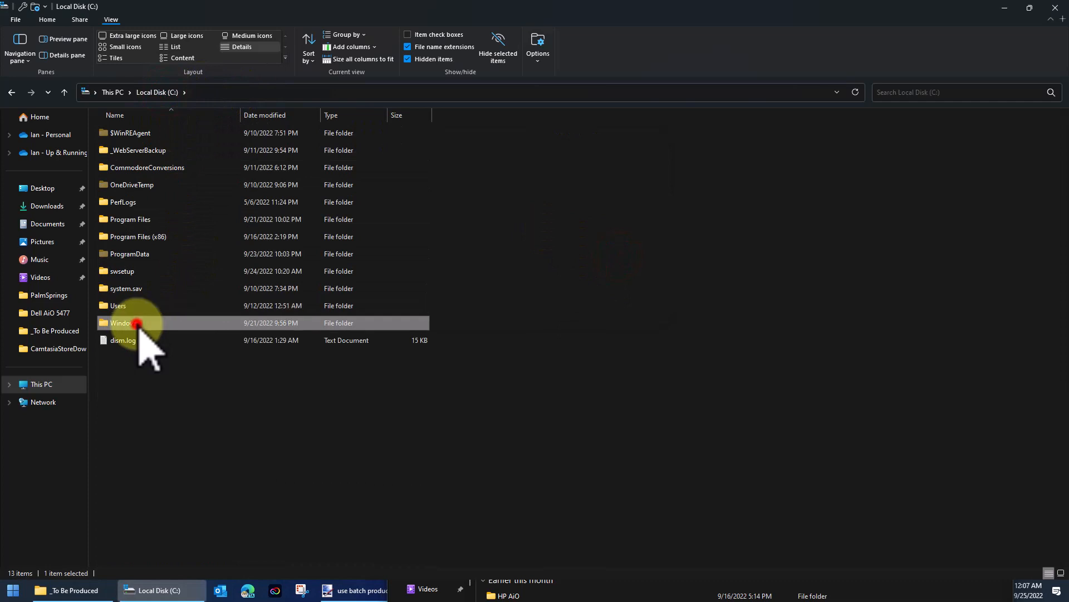
double_click(121, 322)
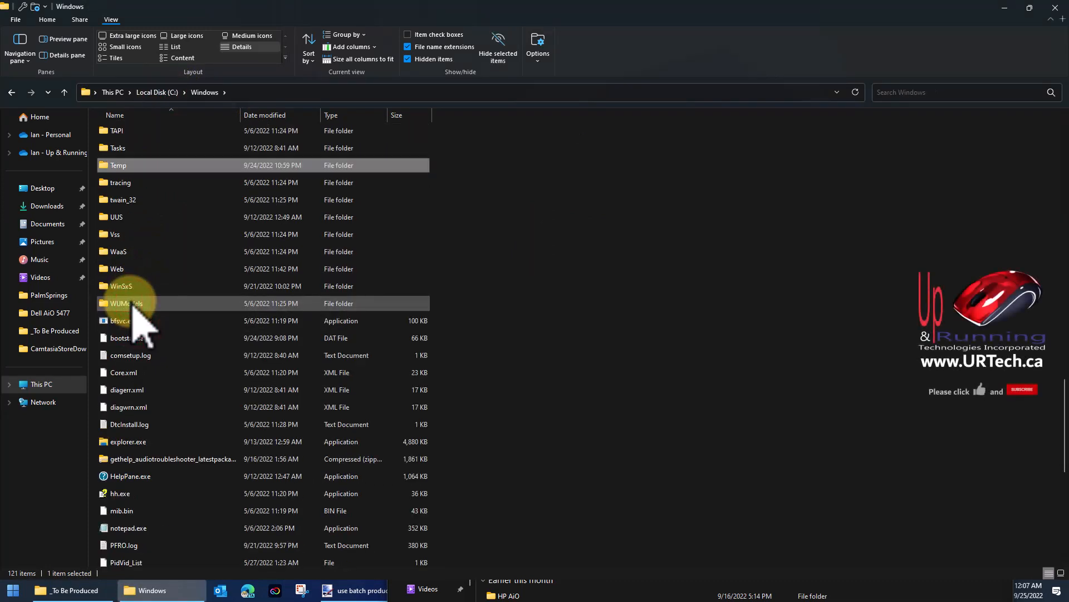
double_click(118, 165)
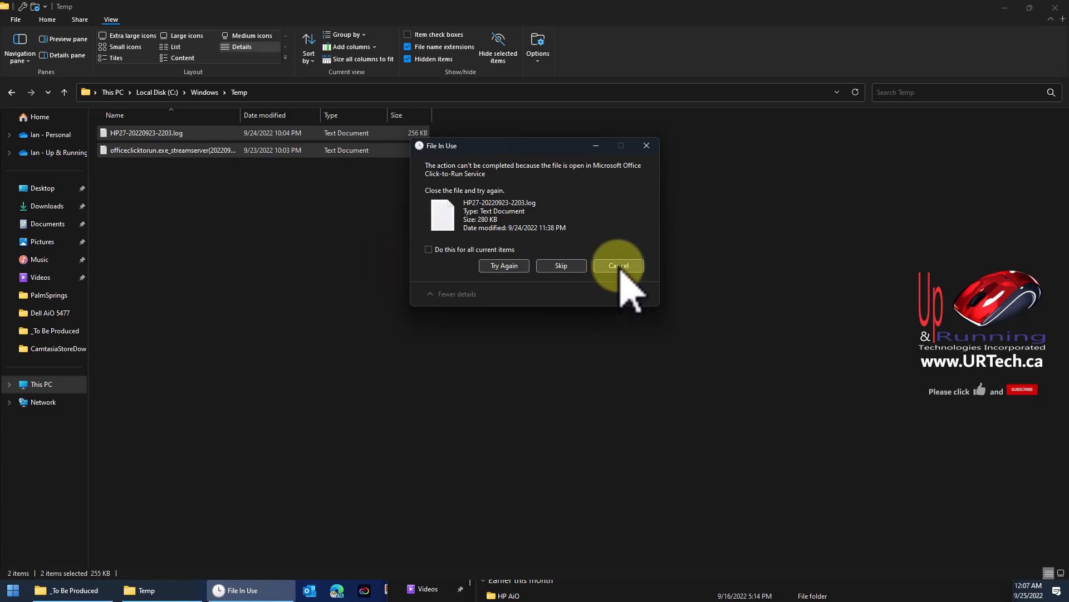
mouse_move(501, 246)
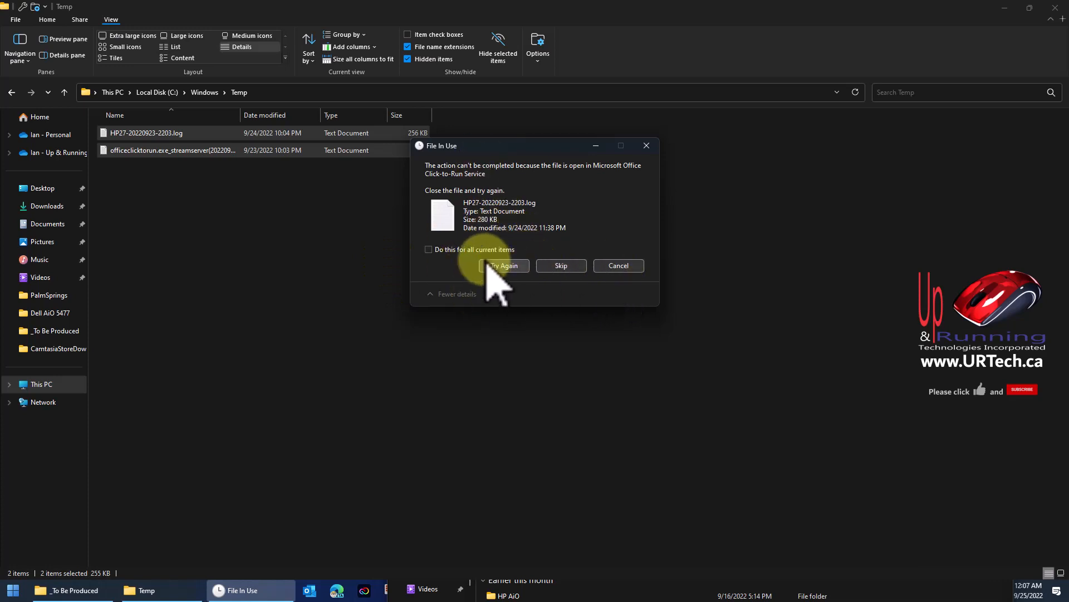
left_click(560, 266)
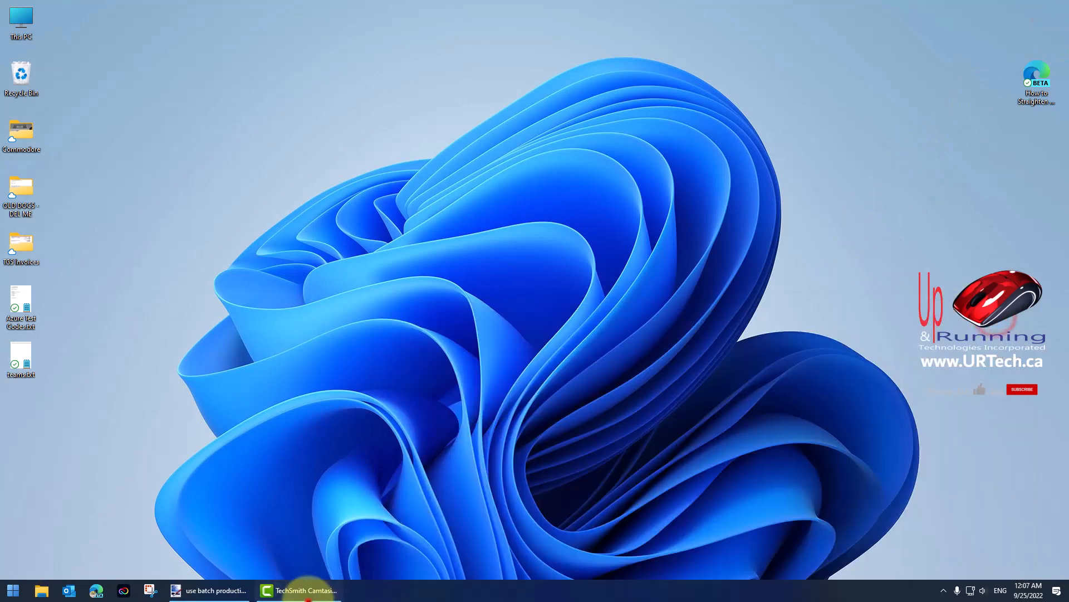
left_click(298, 591)
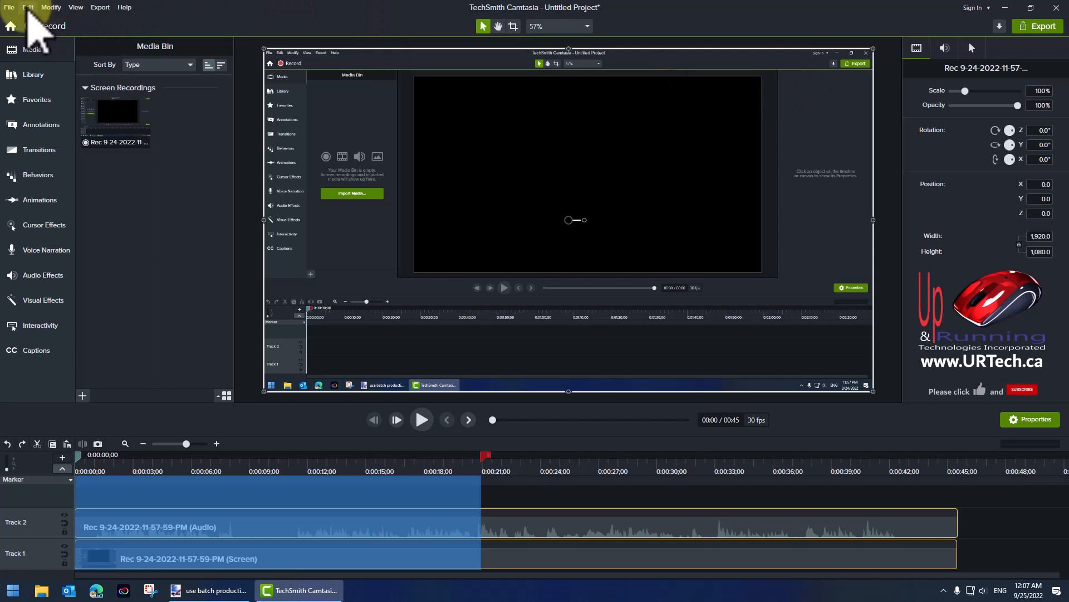
- Review the temporary storage folder in Camtasia's Advanced preferences and cancel without changes
left_click(28, 7)
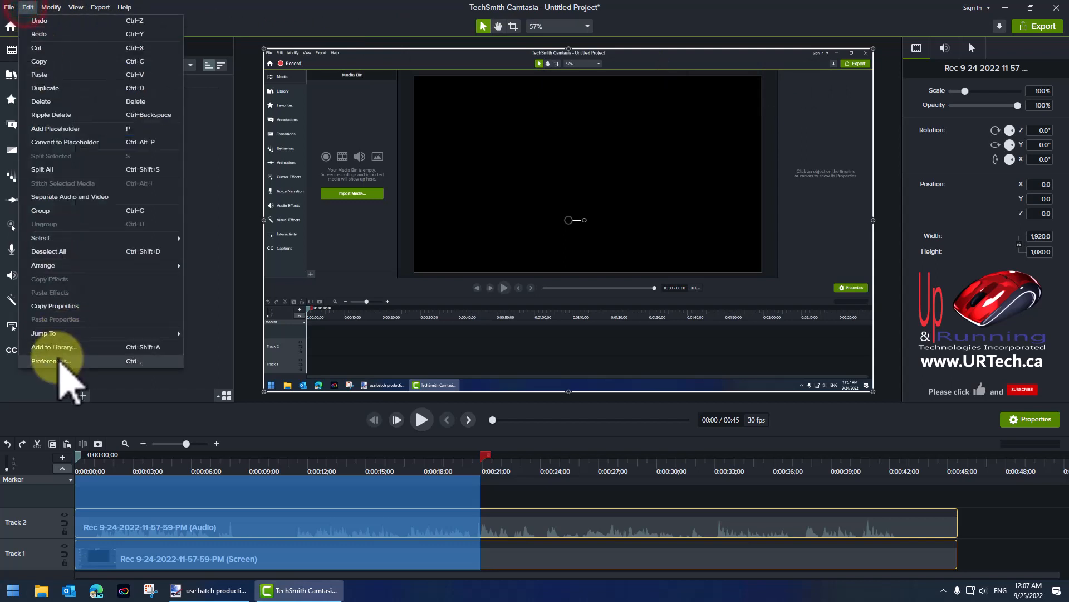
left_click(45, 361)
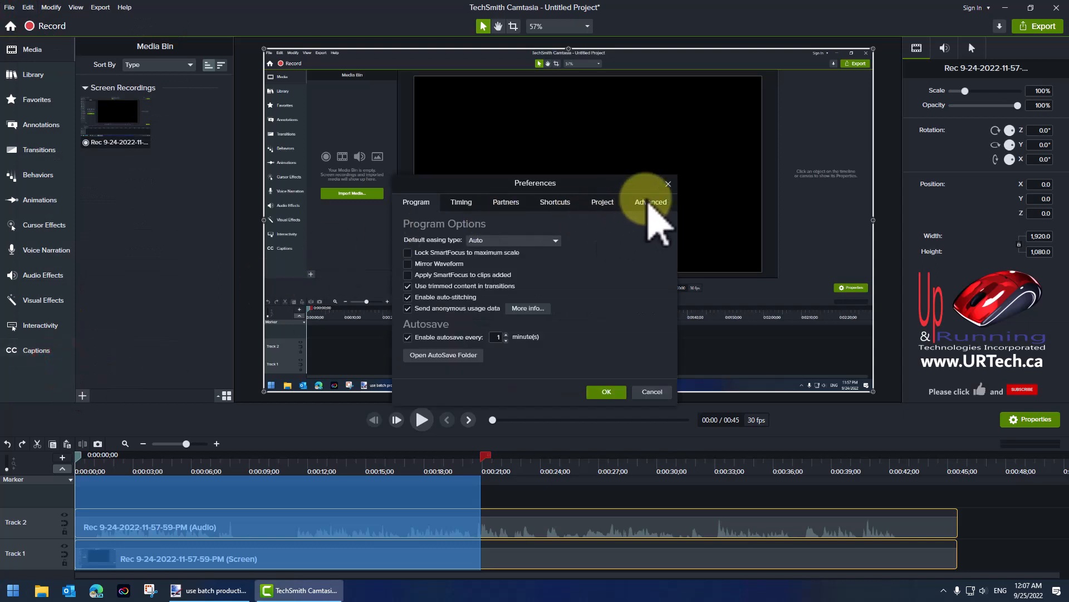
left_click(648, 201)
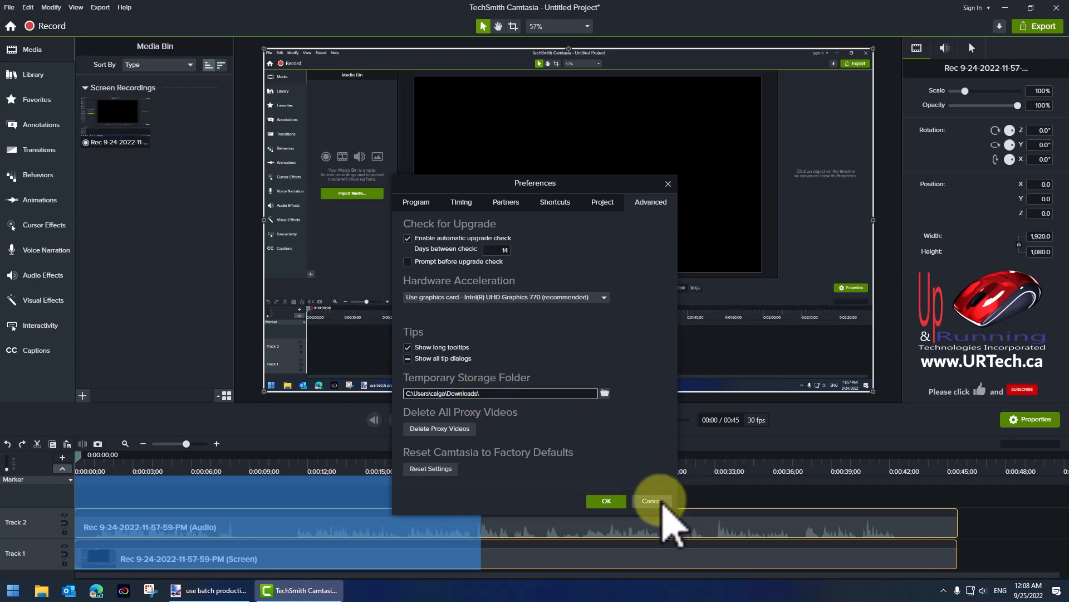
left_click(650, 501)
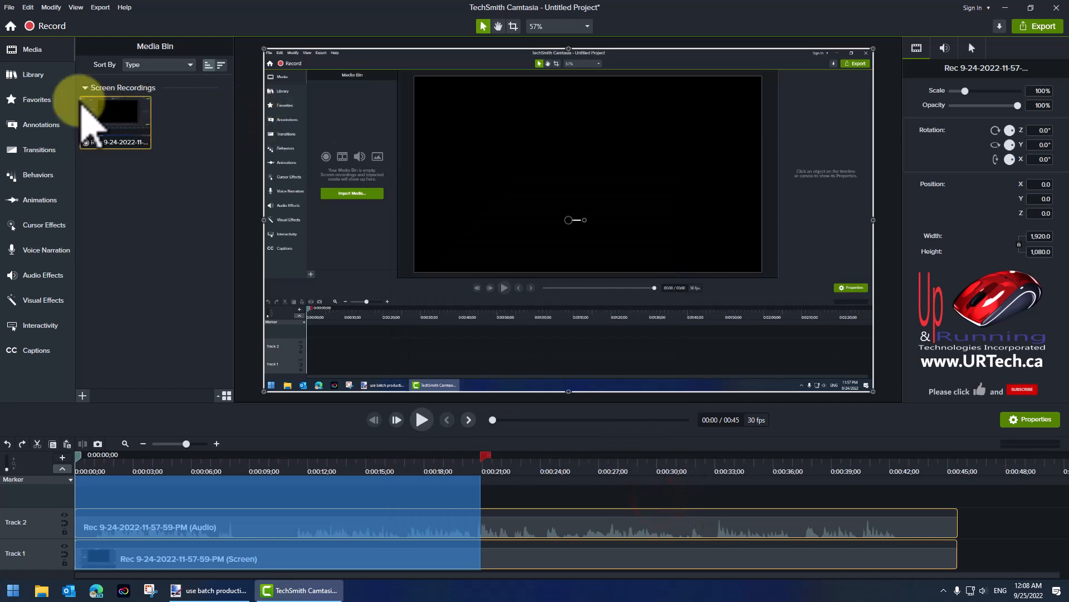
mouse_move(32, 49)
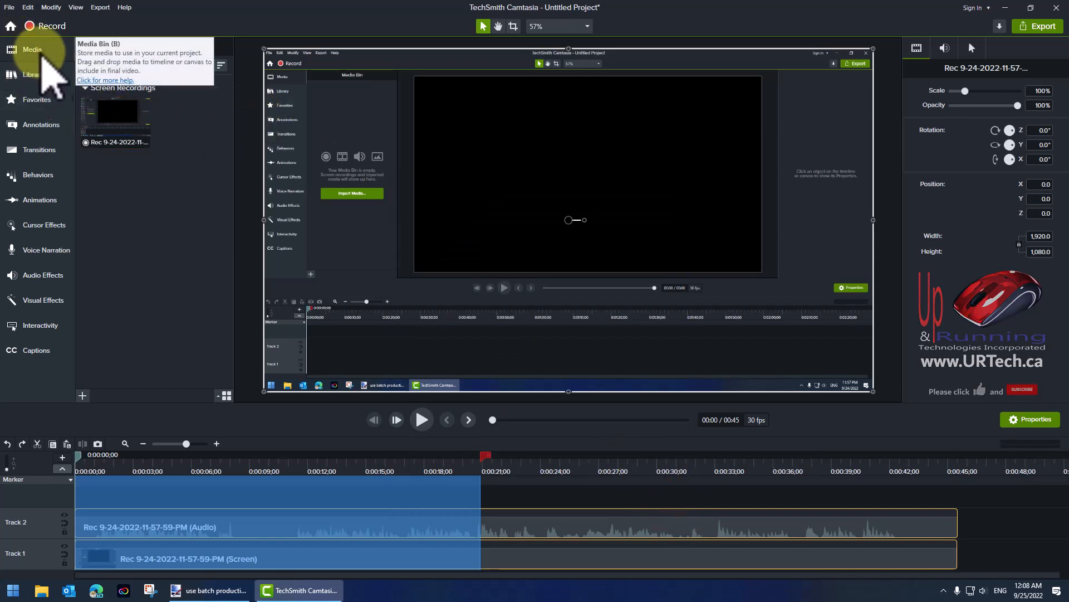
- Browse the Documents\Camtasia folder of .trec recordings and select one of the latest
right_click(116, 112)
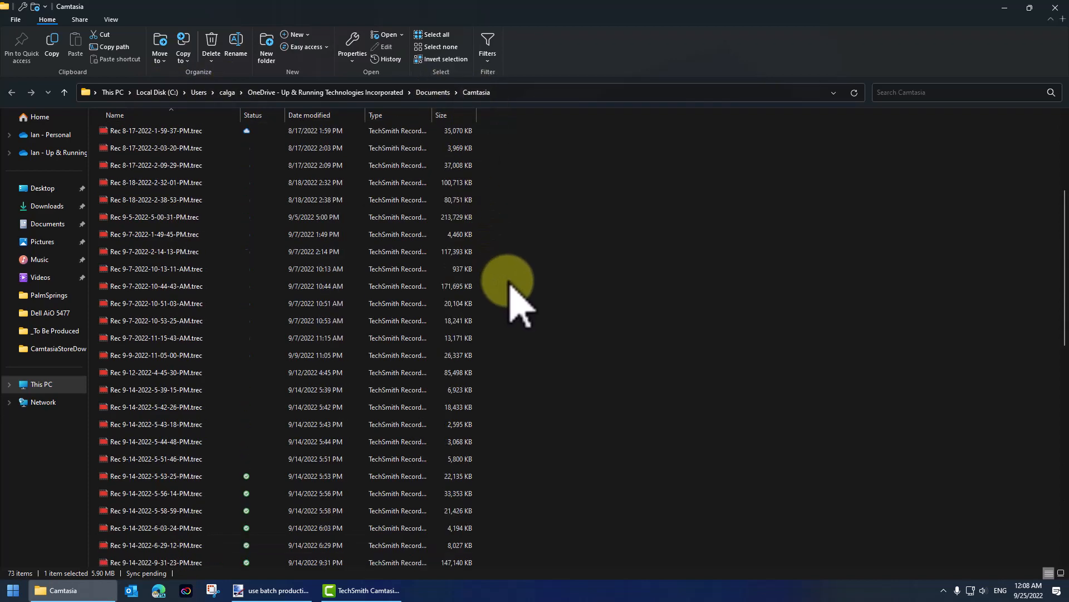
scroll("down", 3)
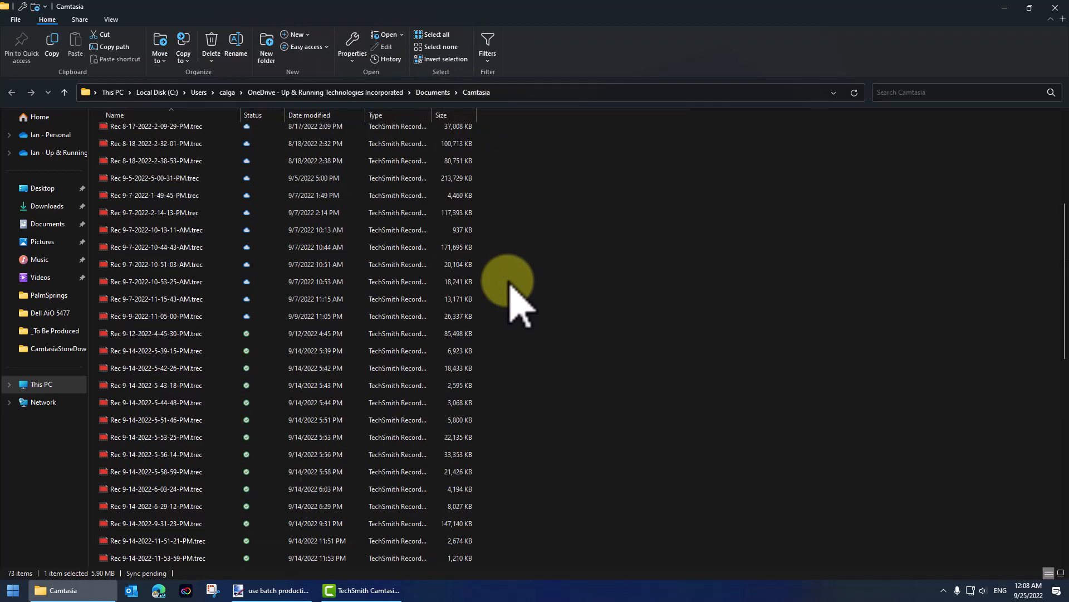
scroll("down", 3)
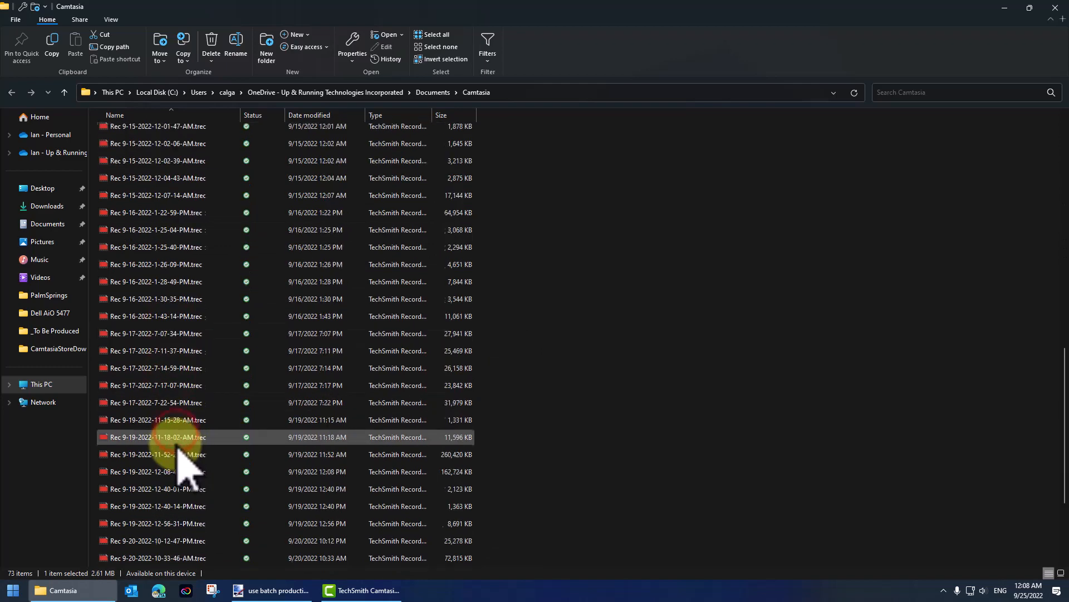
scroll("down", 3)
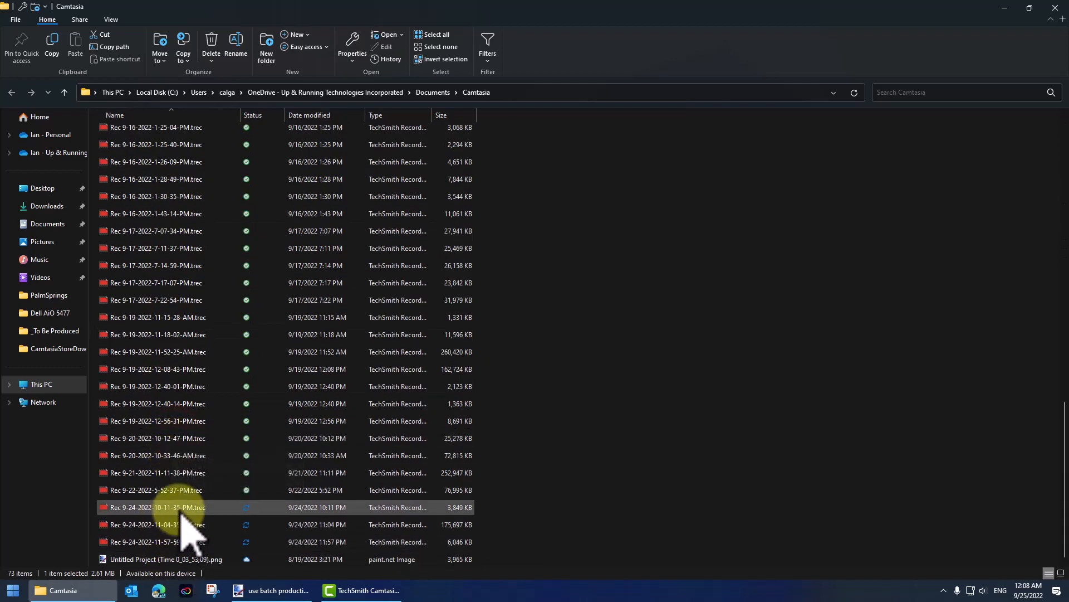
left_click(155, 490)
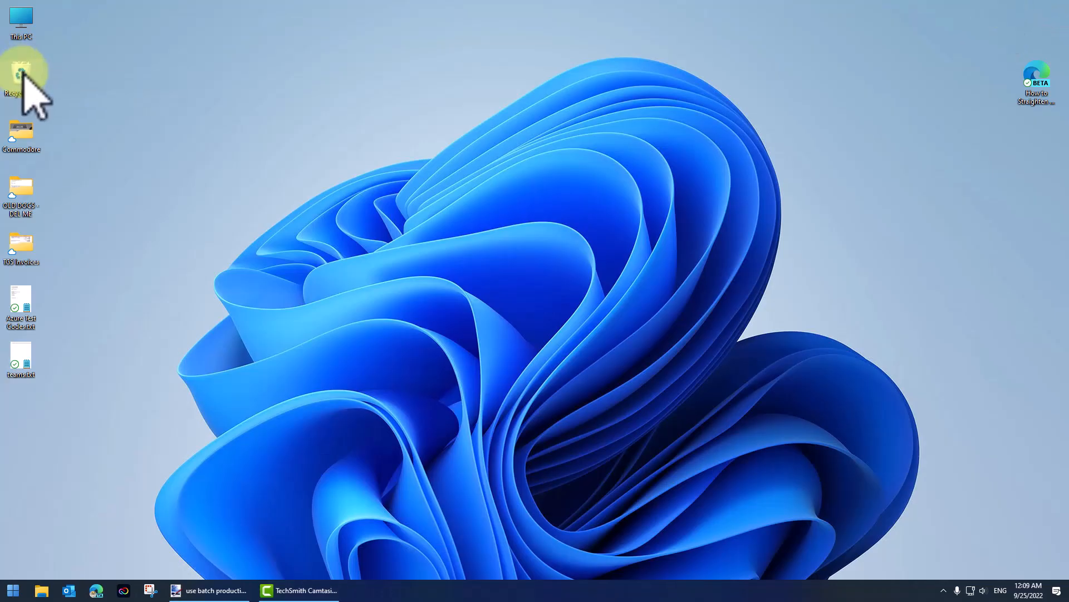
- Empty the Recycle Bin, then bring up HP's Support options on hp.com
right_click(20, 75)
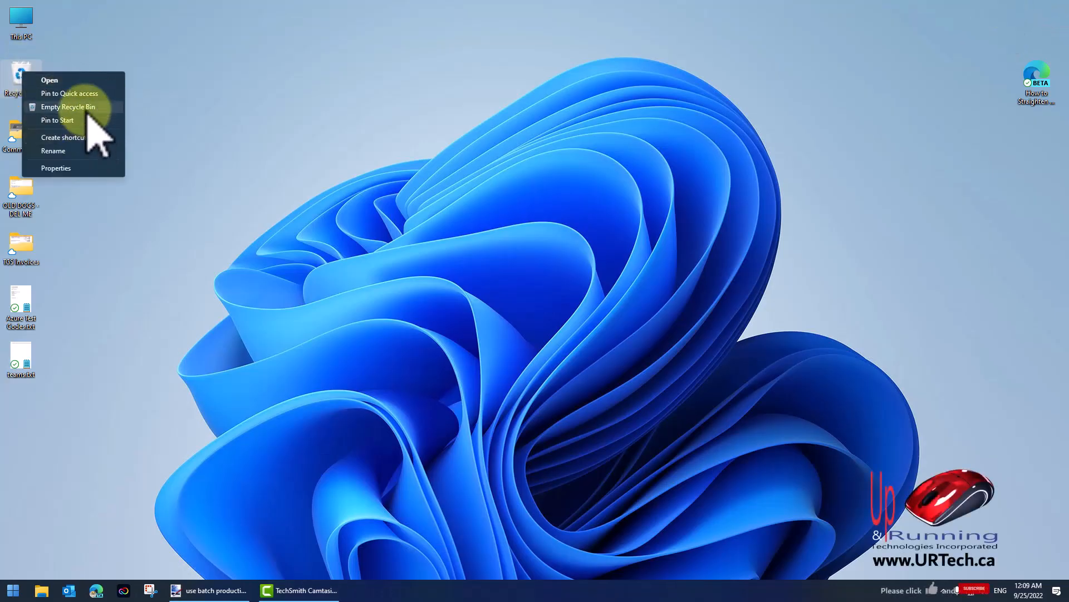
left_click(232, 129)
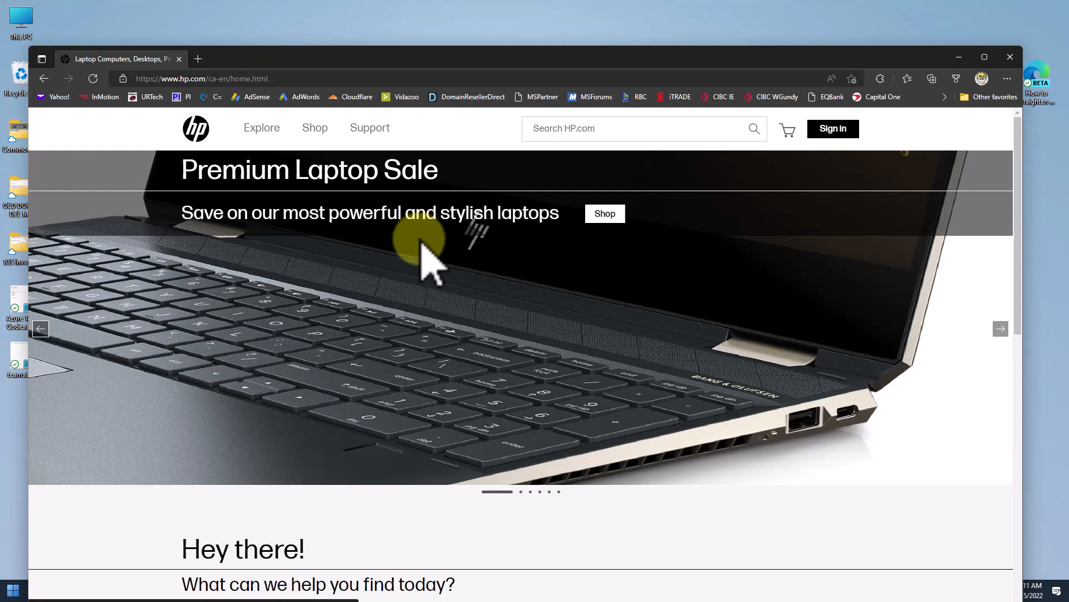
left_click(370, 127)
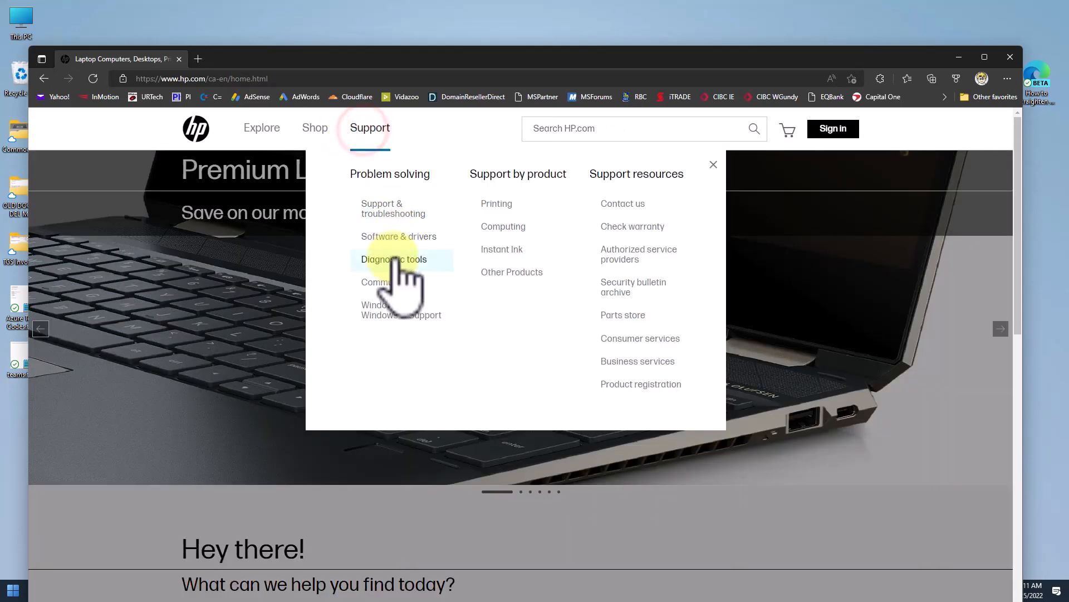